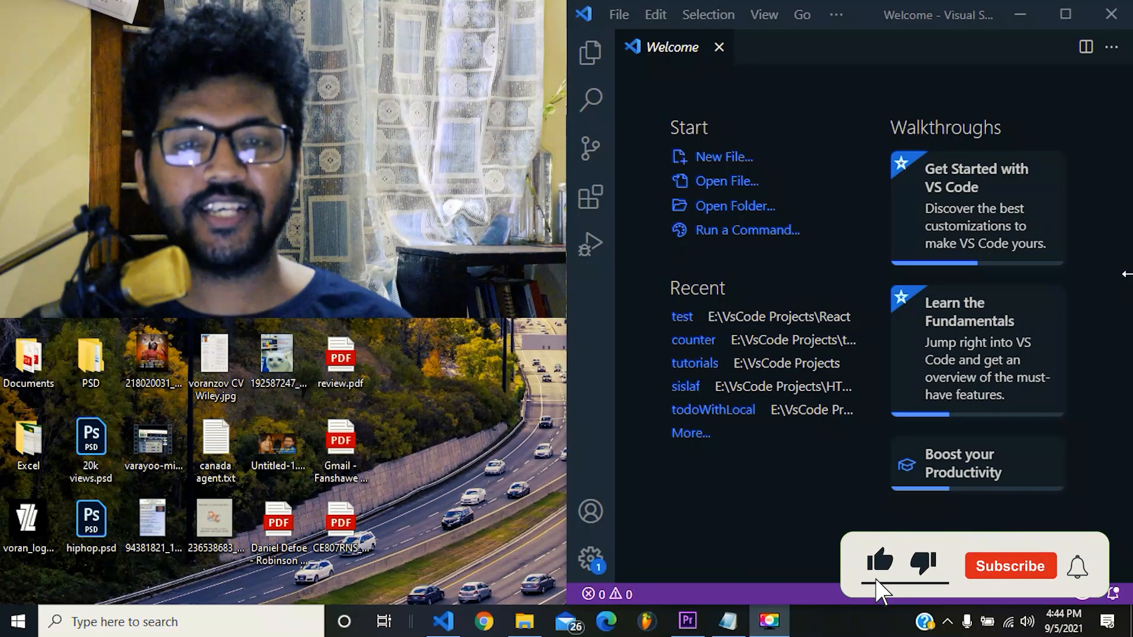
Step: Open the 'counter' project listed under Recent on the Welcome page
{"action": "left_click", "coordinate": [1010, 566]}
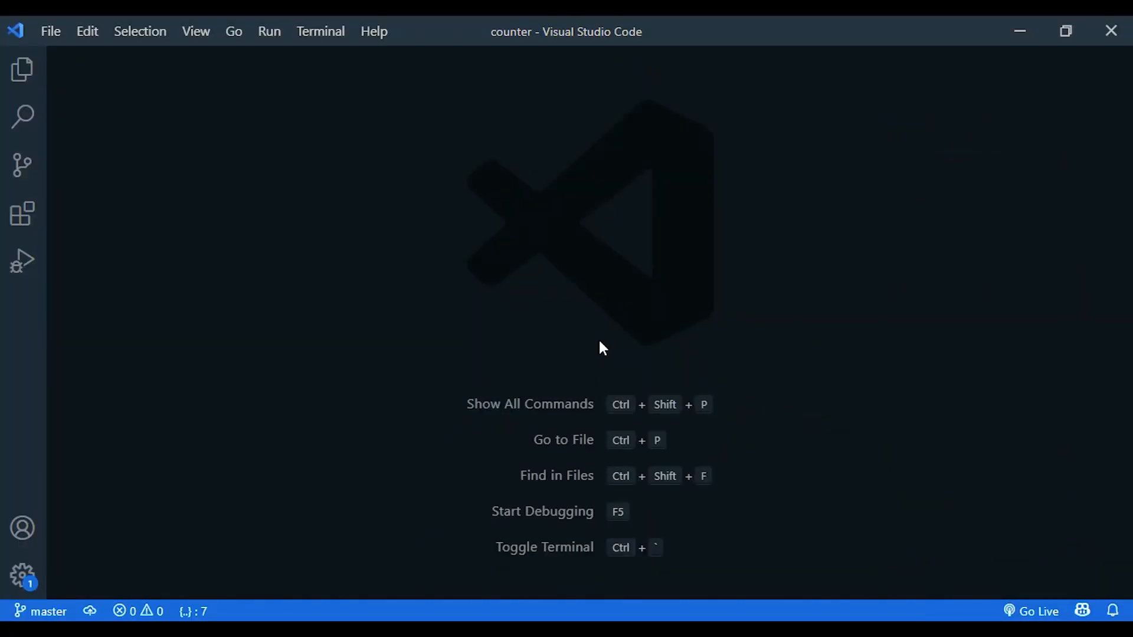
{"action": "mouse_move", "coordinate": [483, 247]}
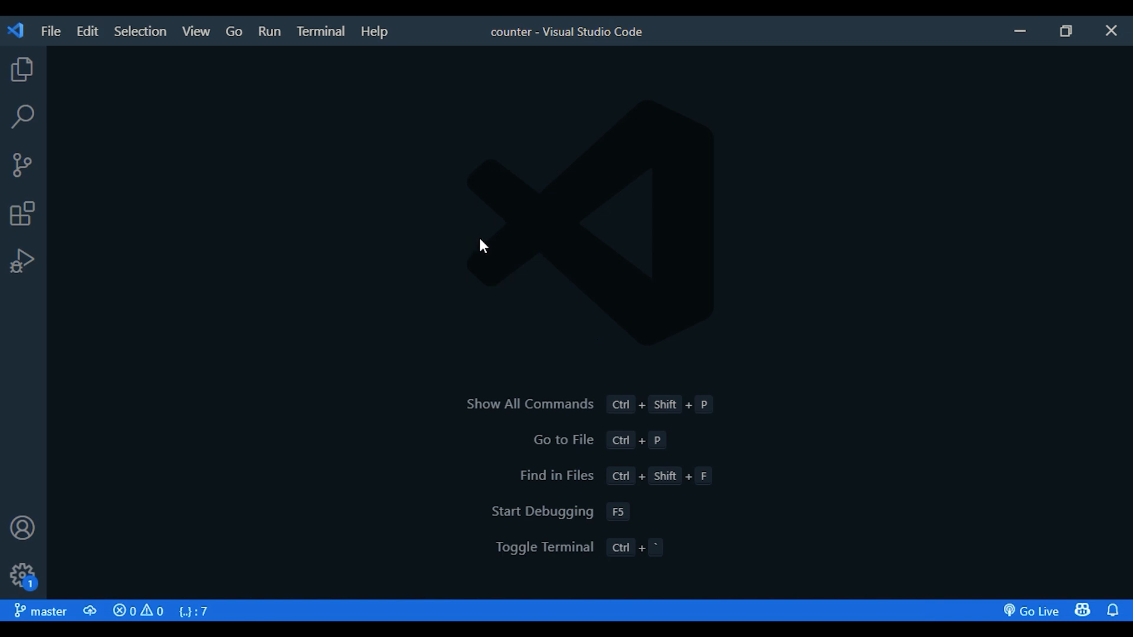
Step: Add a new file named Counter.js to the src folder
{"action": "left_click", "coordinate": [22, 68]}
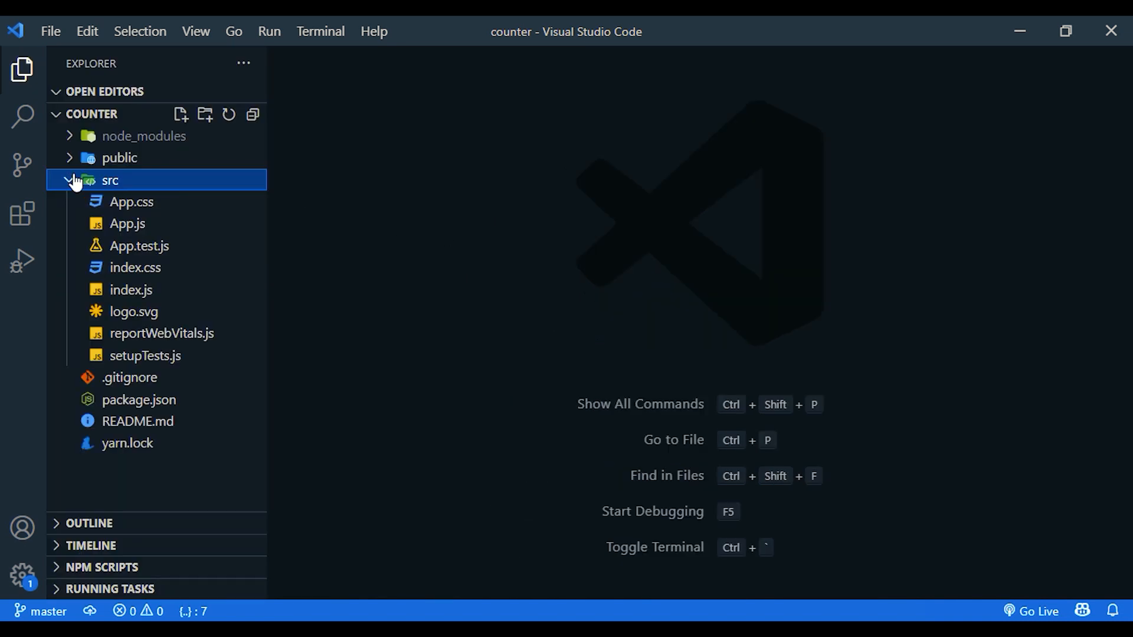
{"action": "right_click", "coordinate": [110, 180]}
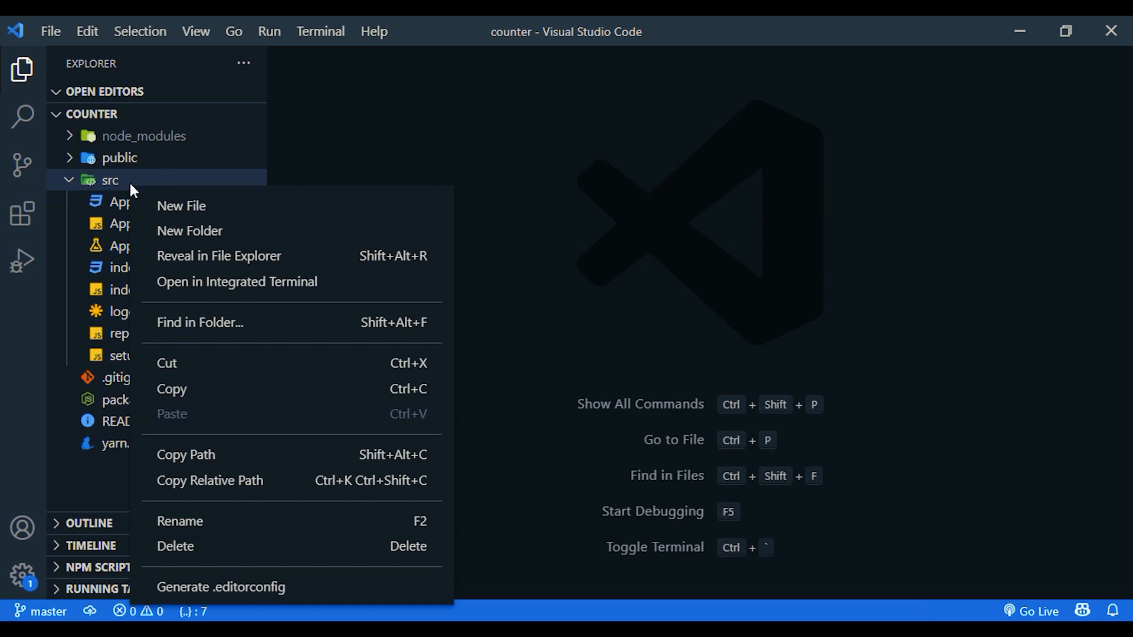
{"action": "left_click", "coordinate": [181, 206]}
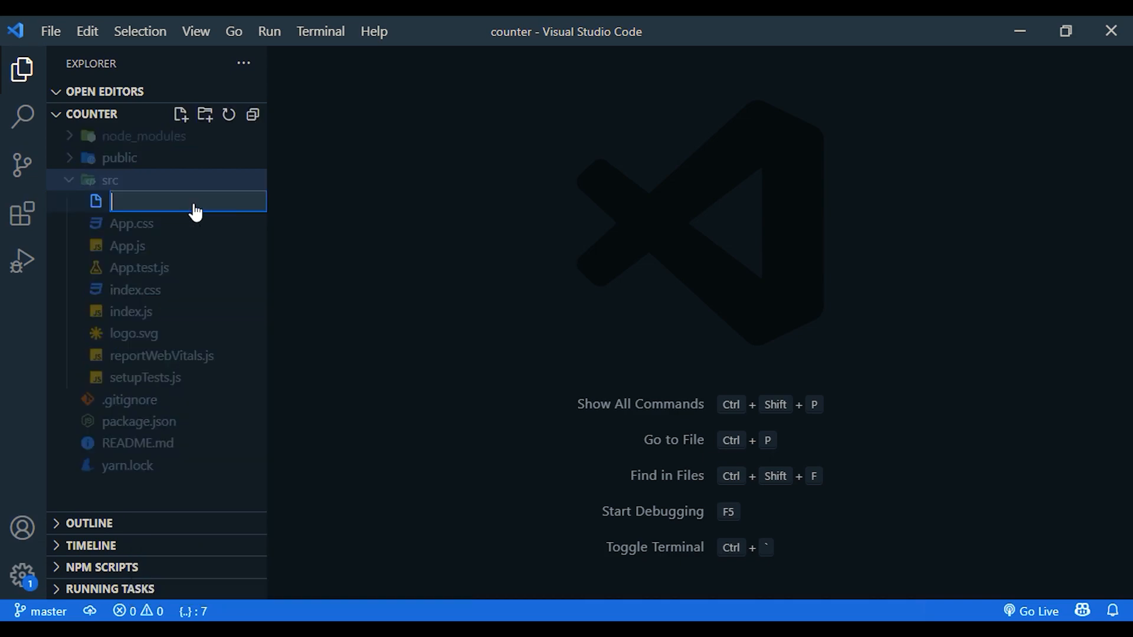
{"action": "mouse_move", "coordinate": [193, 203]}
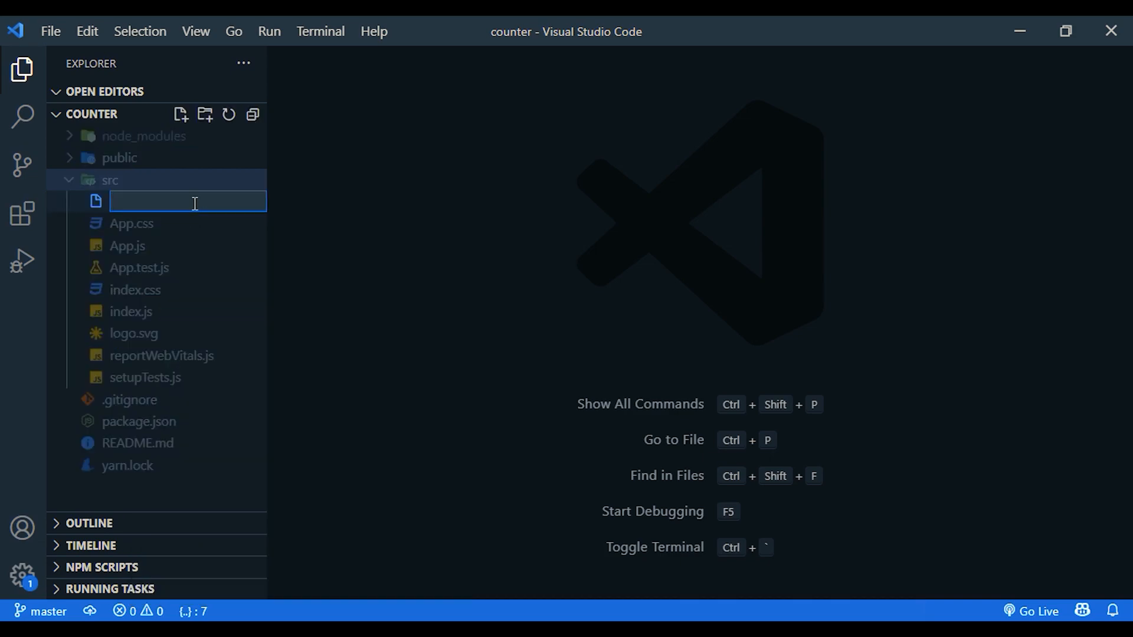
{"action": "type", "text": "Counte"}
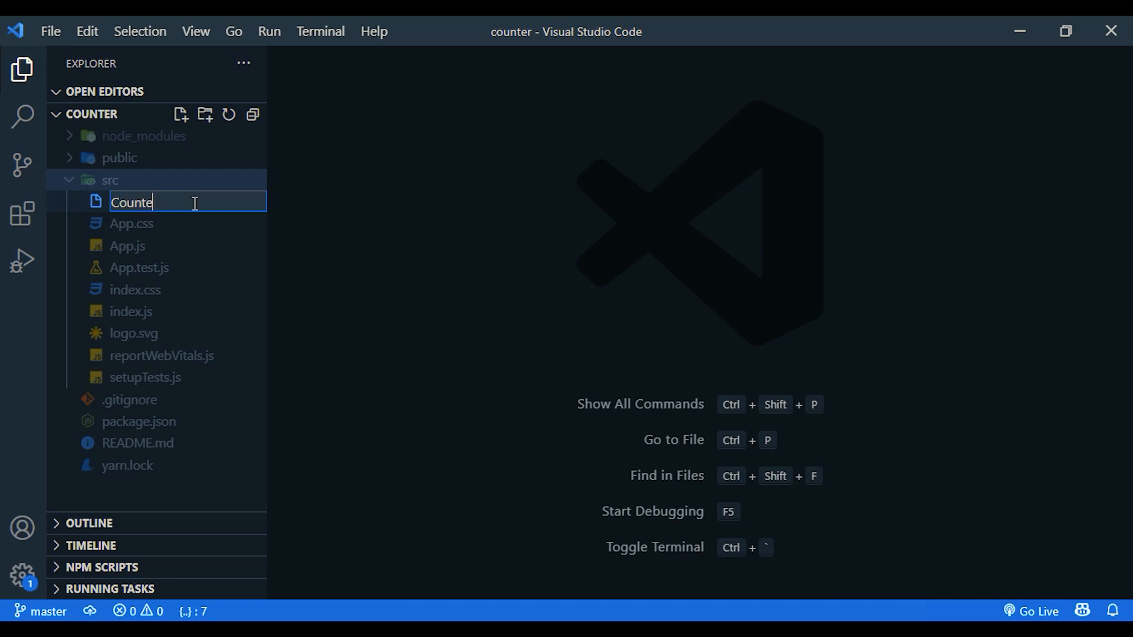
{"action": "type", "text": "r.js"}
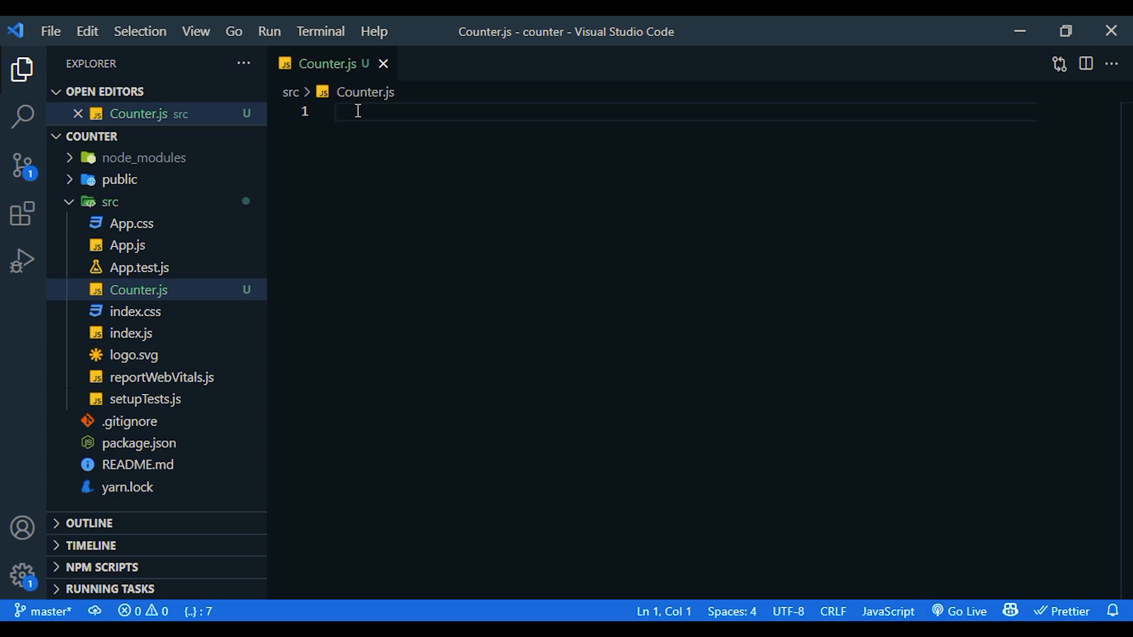
Step: Type the rfc prefix in Counter.js to show React component snippet suggestions
{"action": "type", "text": "rf"}
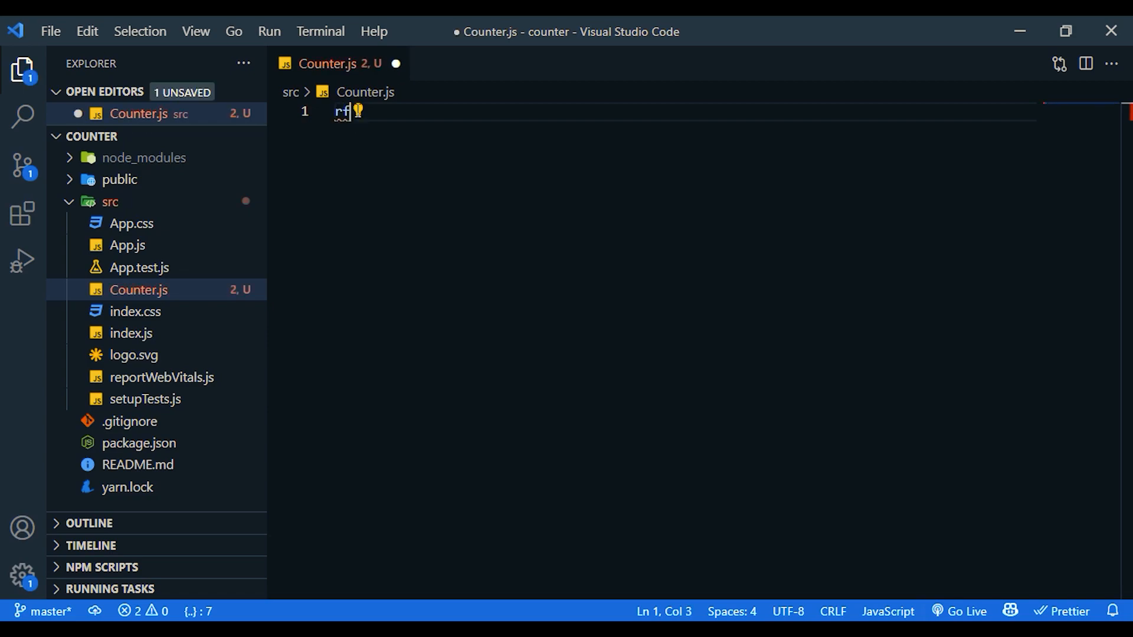
{"action": "type", "text": "c"}
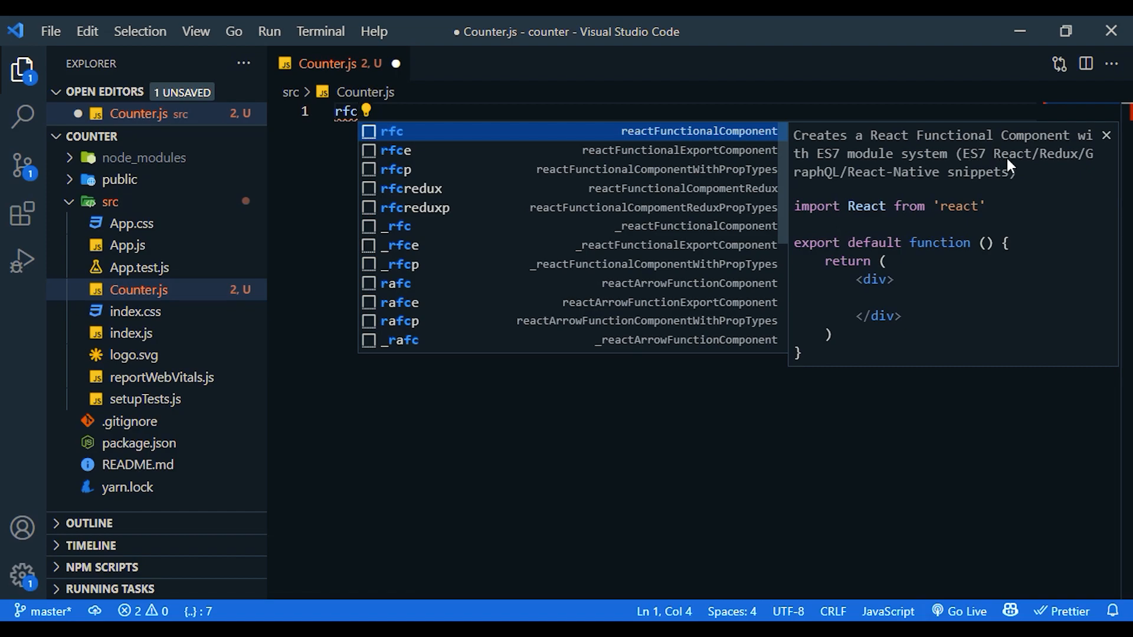
{"action": "mouse_move", "coordinate": [860, 194]}
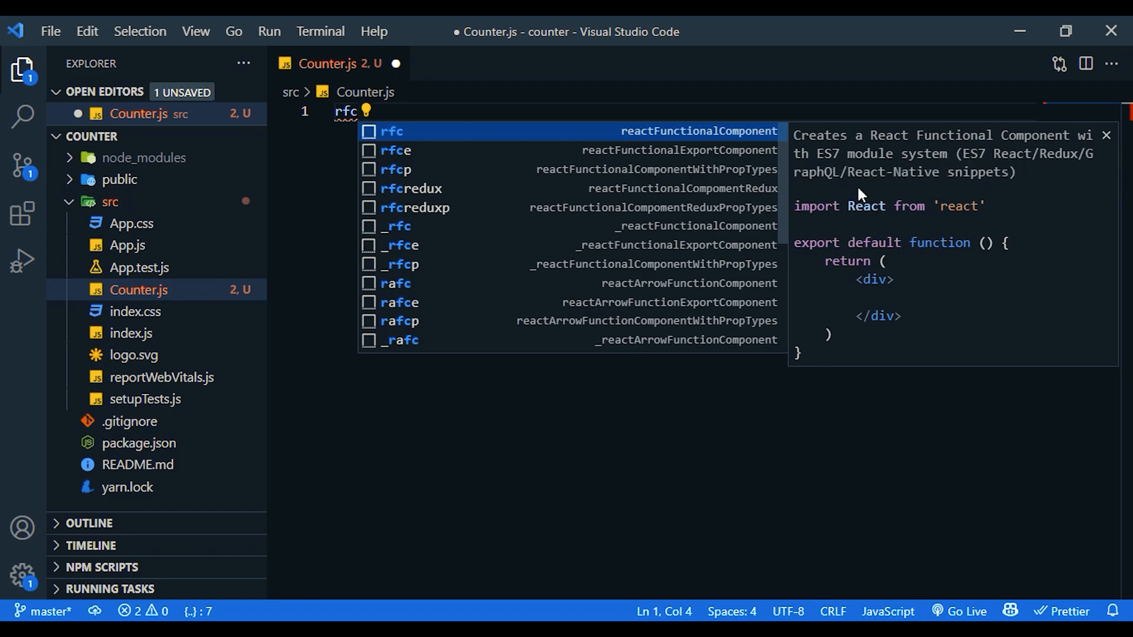
{"action": "mouse_move", "coordinate": [995, 177]}
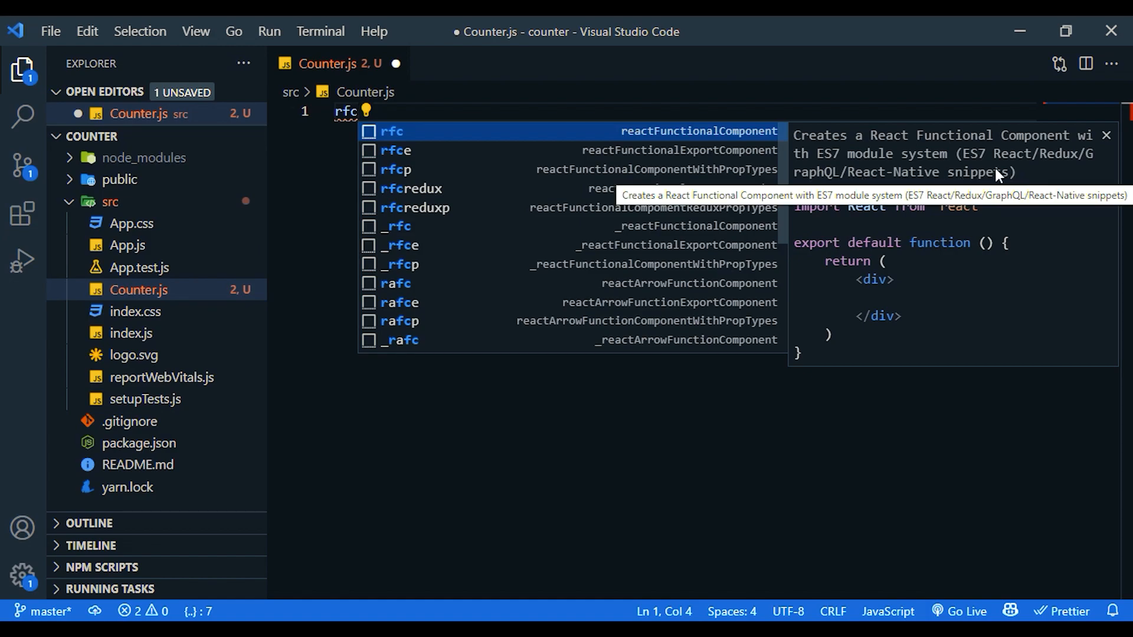
Step: Search extensions for 'react', view the ES7 React/Redux/GraphQL/React-Native snippets page, then close it
{"action": "left_click", "coordinate": [22, 214]}
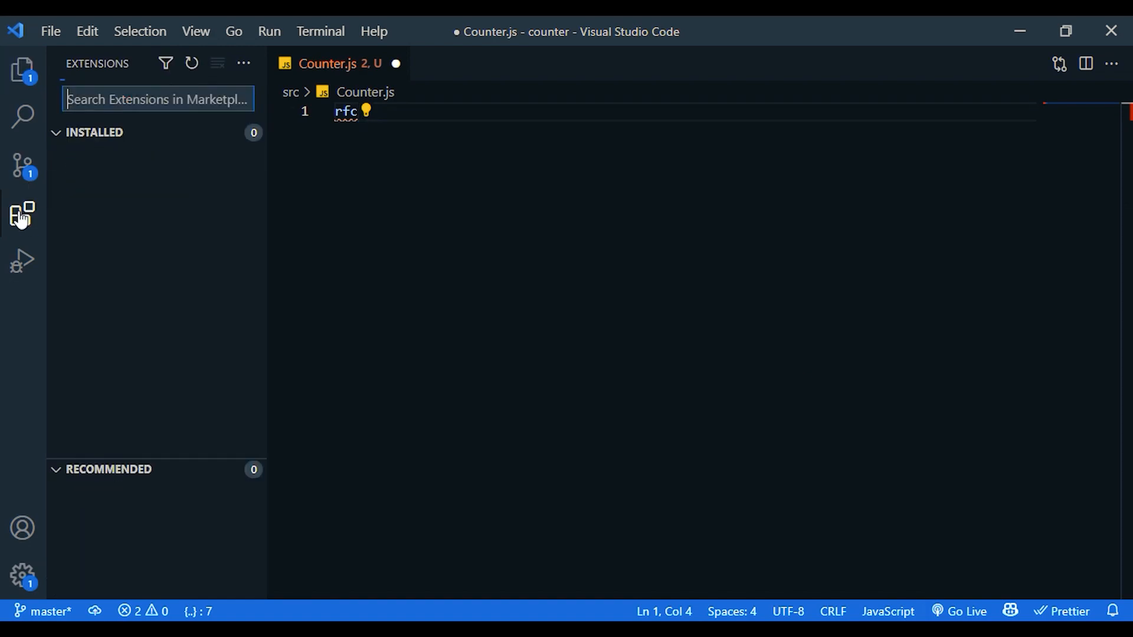
{"action": "type", "text": "re"}
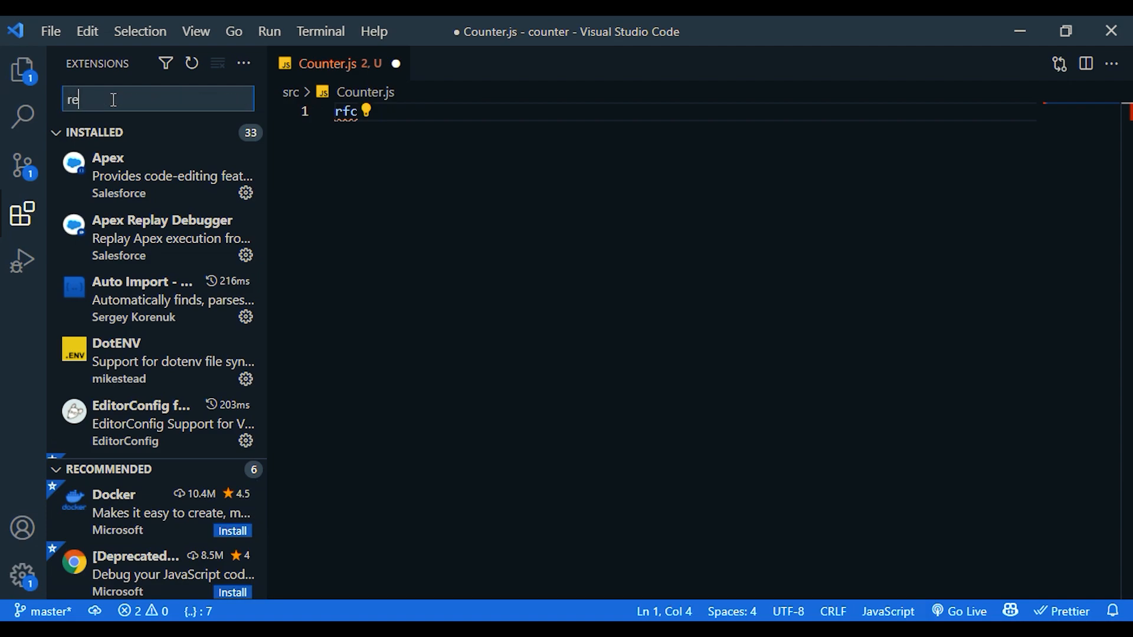
{"action": "type", "text": "act"}
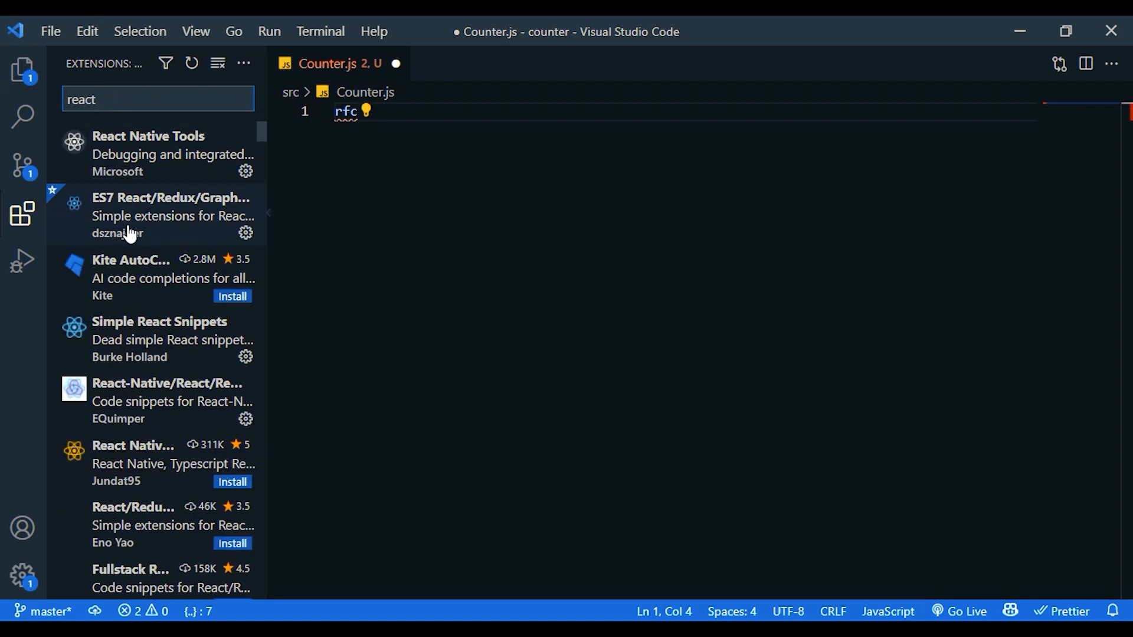
{"action": "left_click", "coordinate": [171, 214]}
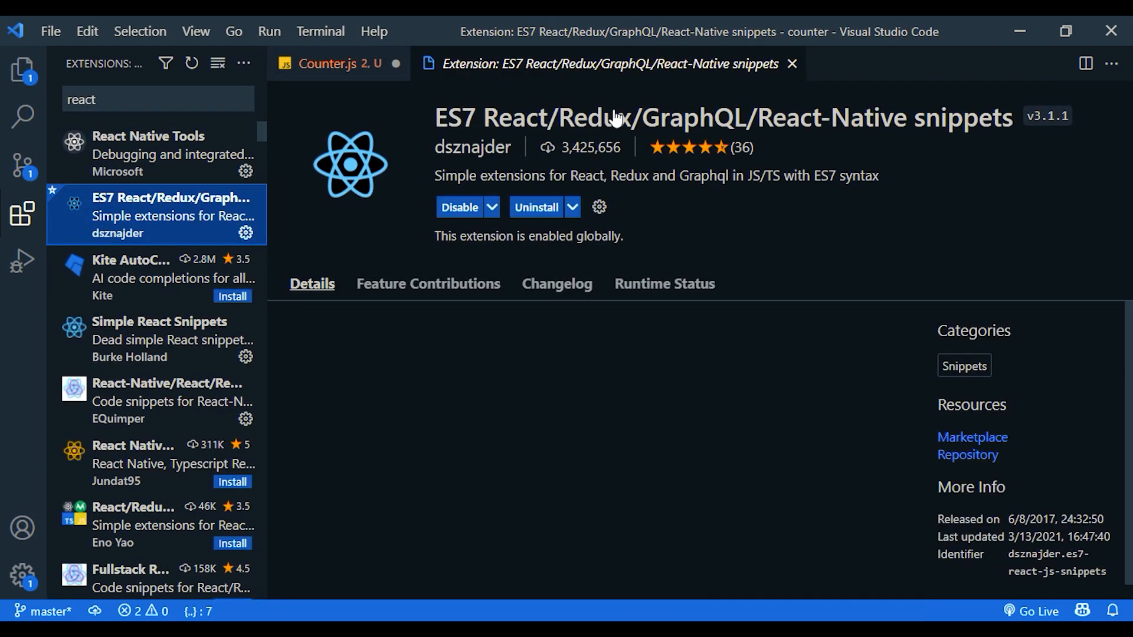
{"action": "mouse_move", "coordinate": [1041, 240]}
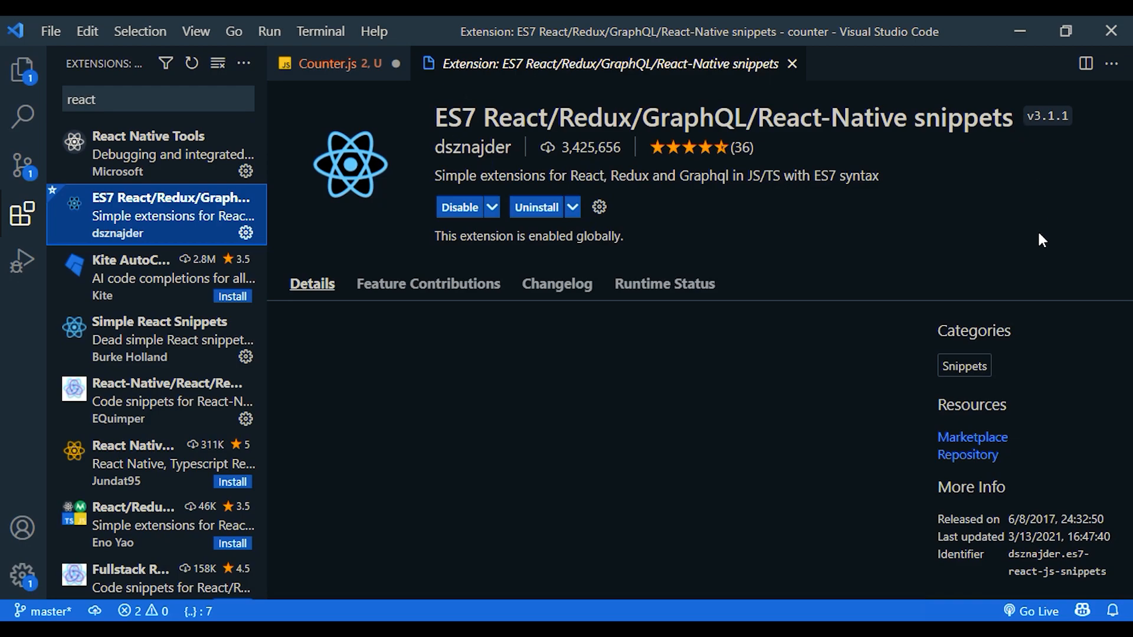
{"action": "scroll", "scroll_direction": "down", "scroll_amount": 3}
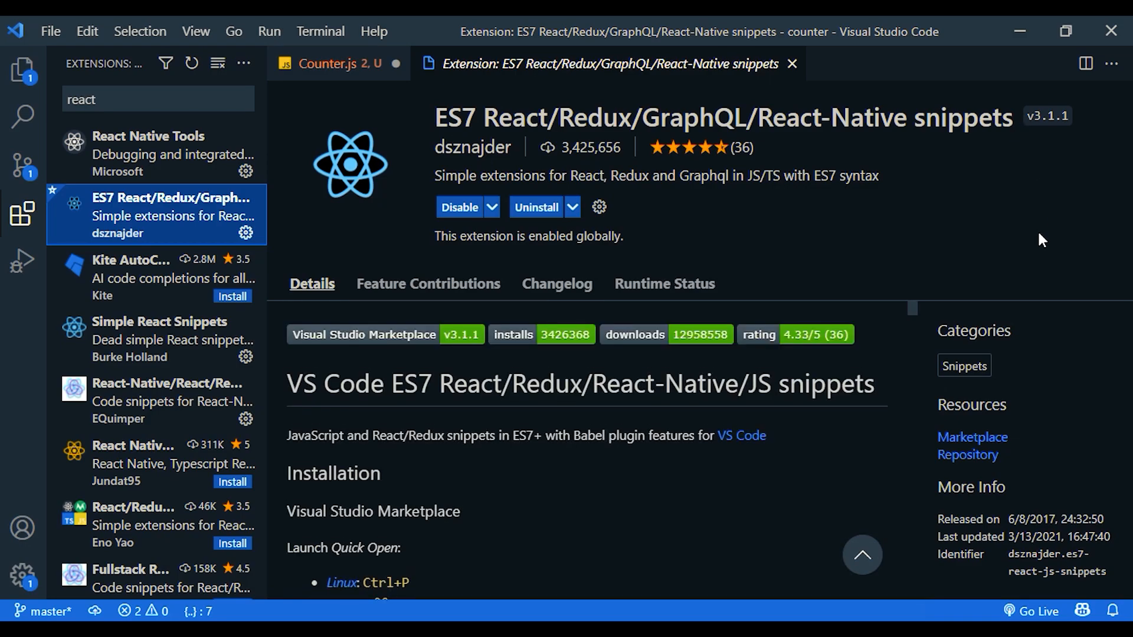
{"action": "left_click", "coordinate": [337, 64]}
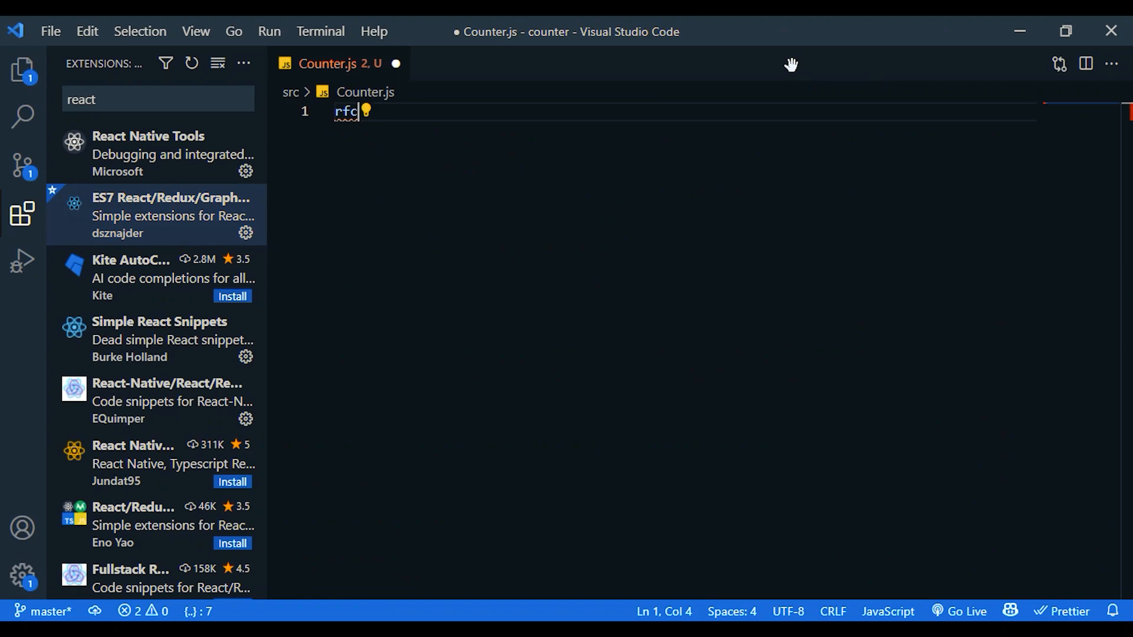
Step: Accept the rfc snippet to generate a Counter component importing React and returning a div
{"action": "key", "text": "Backspace"}
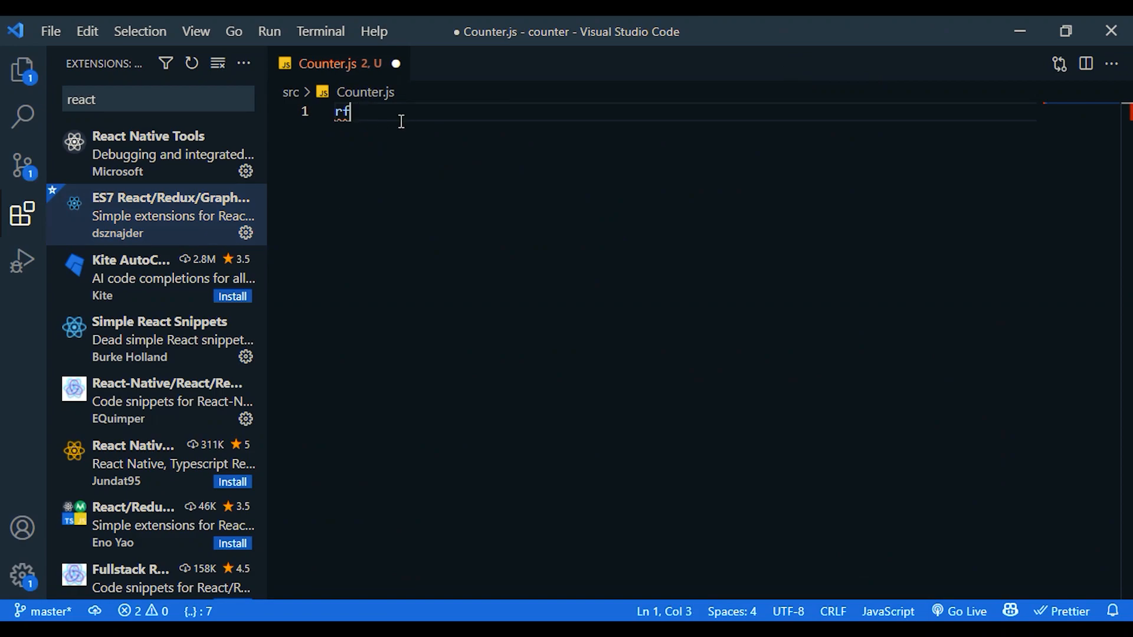
{"action": "type", "text": "c"}
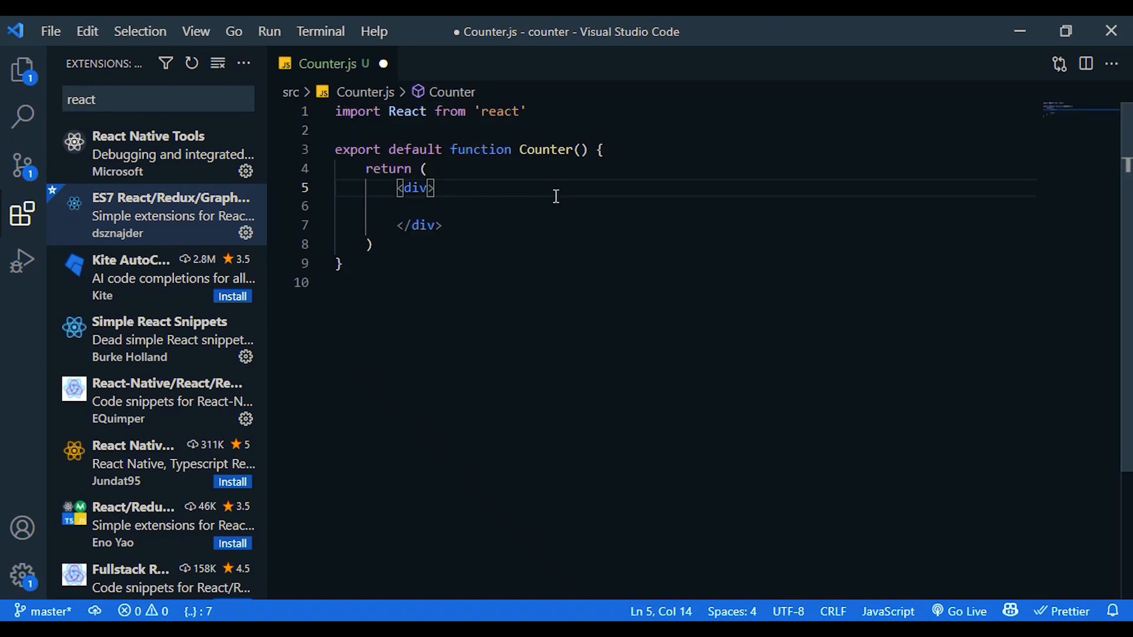
{"action": "mouse_move", "coordinate": [526, 180]}
{"action": "type", "text": ", "}
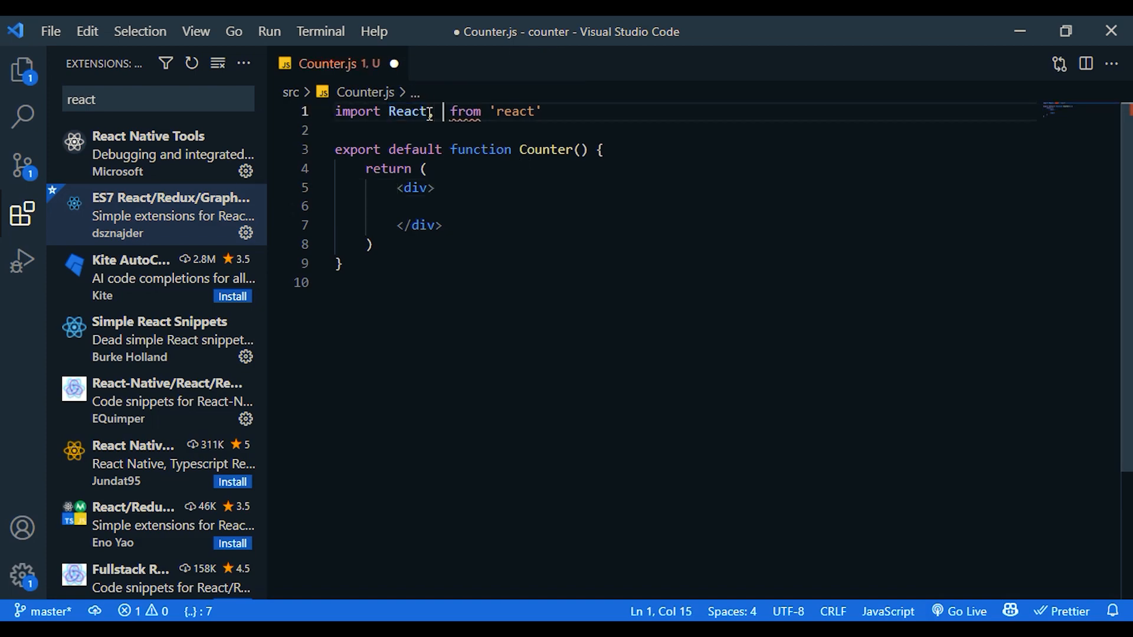
Step: Import useState and declare const [count, setCount] = useState(0) in Counter.js
{"action": "type", "text": "{}"}
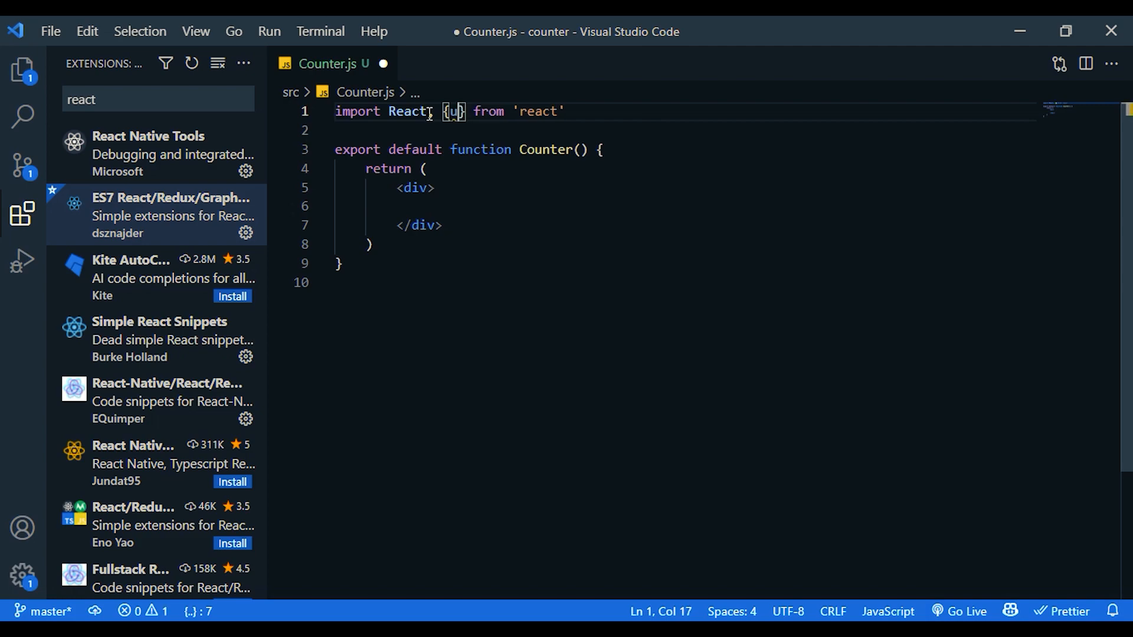
{"action": "type", "text": "seState"}
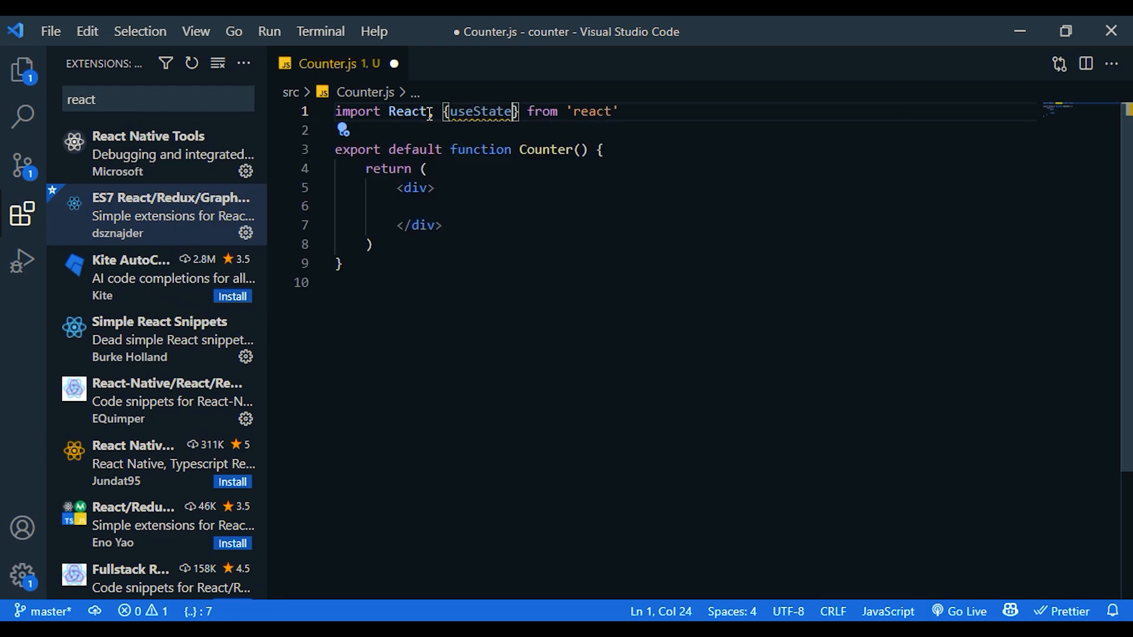
{"action": "left_click", "coordinate": [601, 149]}
{"action": "type", "text": "const [count, setCount"}
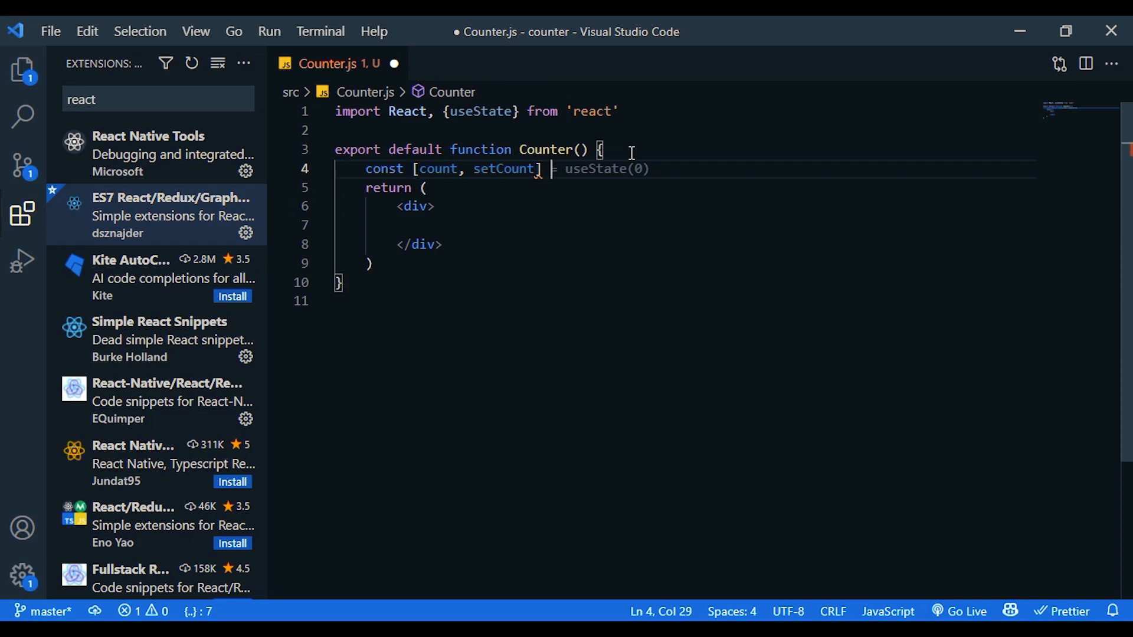
{"action": "type", "text": "="}
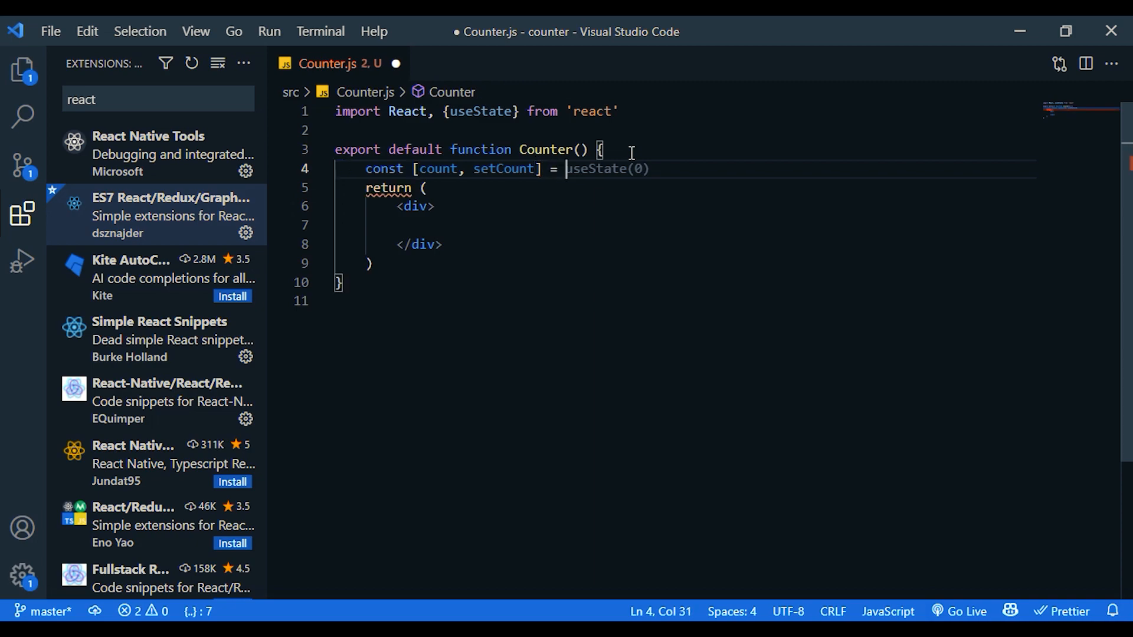
{"action": "type", "text": "useState("}
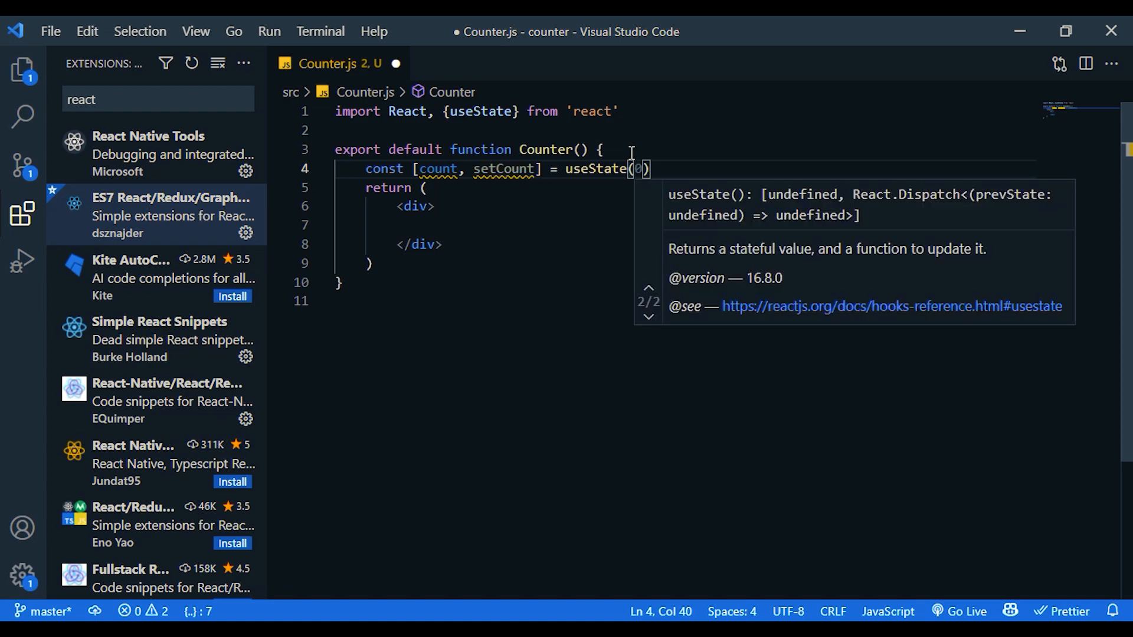
{"action": "type", "text": "0"}
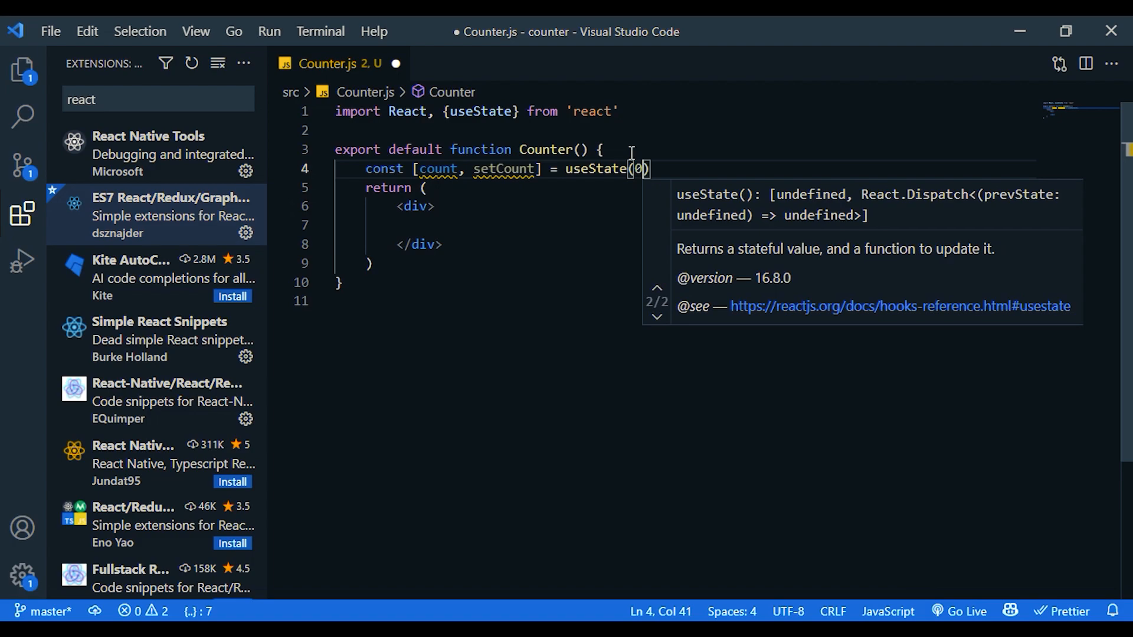
{"action": "left_click", "coordinate": [656, 289]}
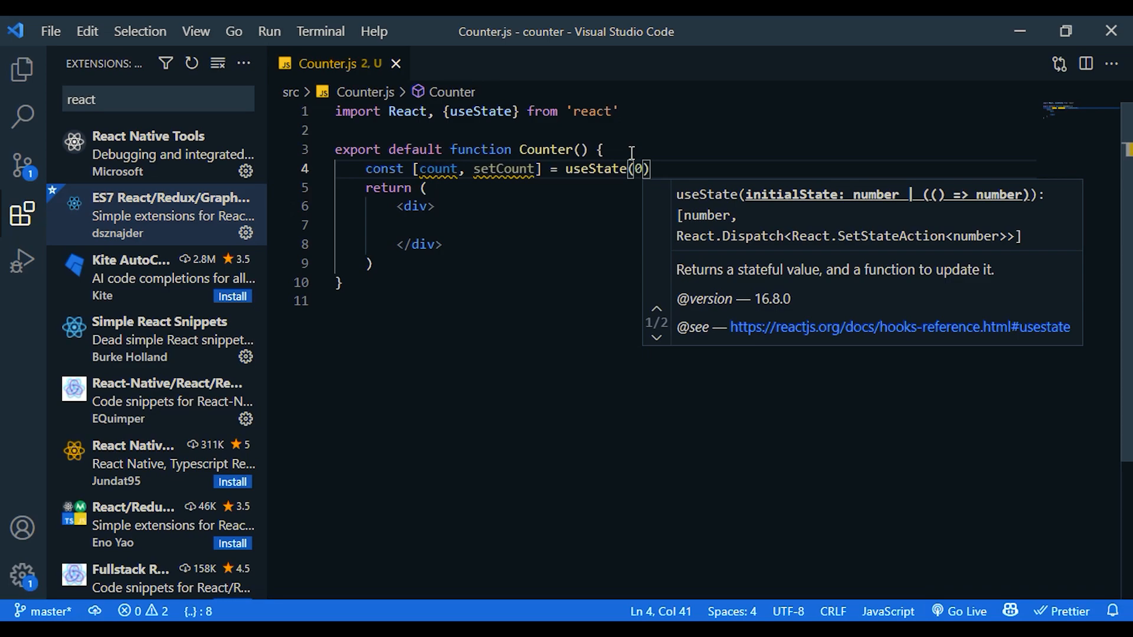
Step: Show the current {count} value as text inside the Counter div, then save
{"action": "type", "text": "<p>You clicked {count} times</p>"}
{"action": "left_click", "coordinate": [685, 224]}
{"action": "type", "text": "the count is {count}"}
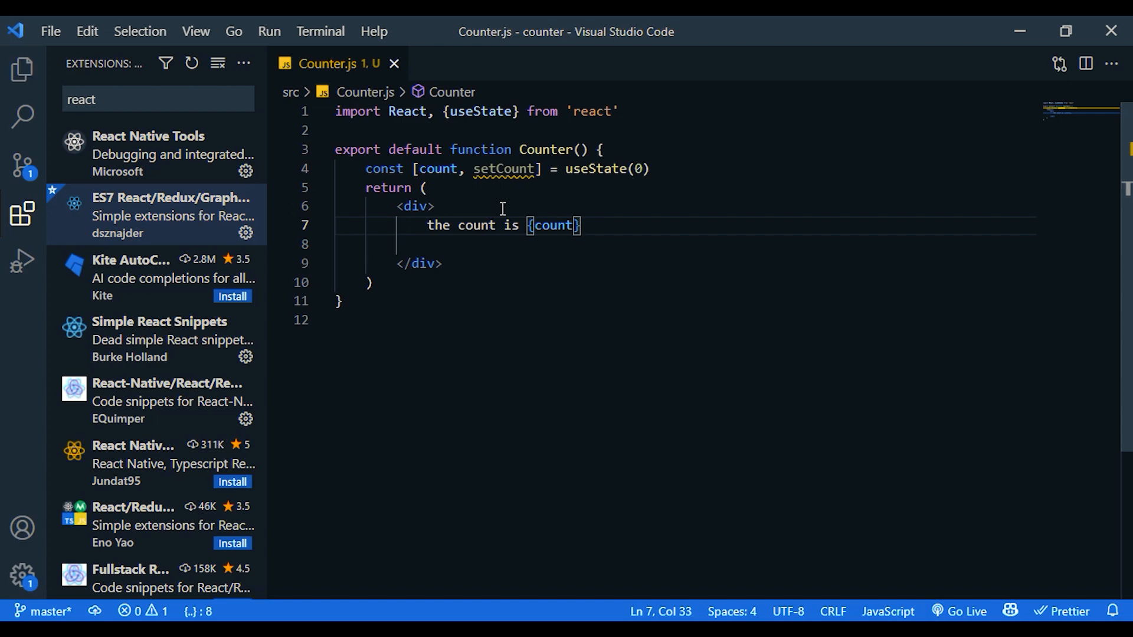
{"action": "mouse_move", "coordinate": [23, 70]}
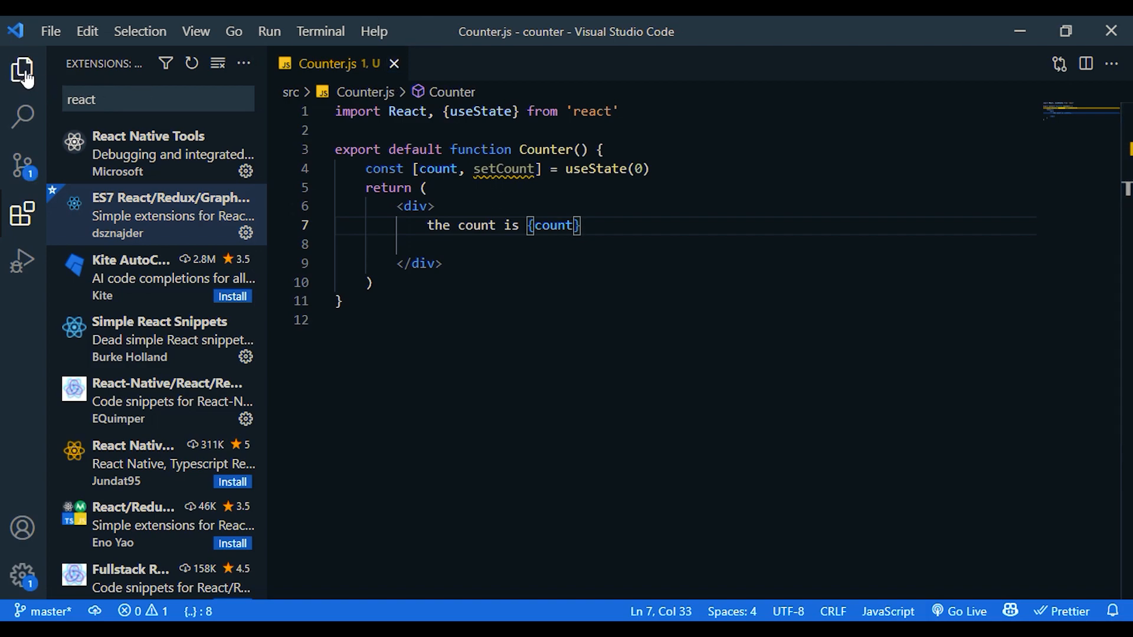
Step: In App.js, delete the default header markup and render <Counter/> imported from './Counter'
{"action": "left_click", "coordinate": [23, 68]}
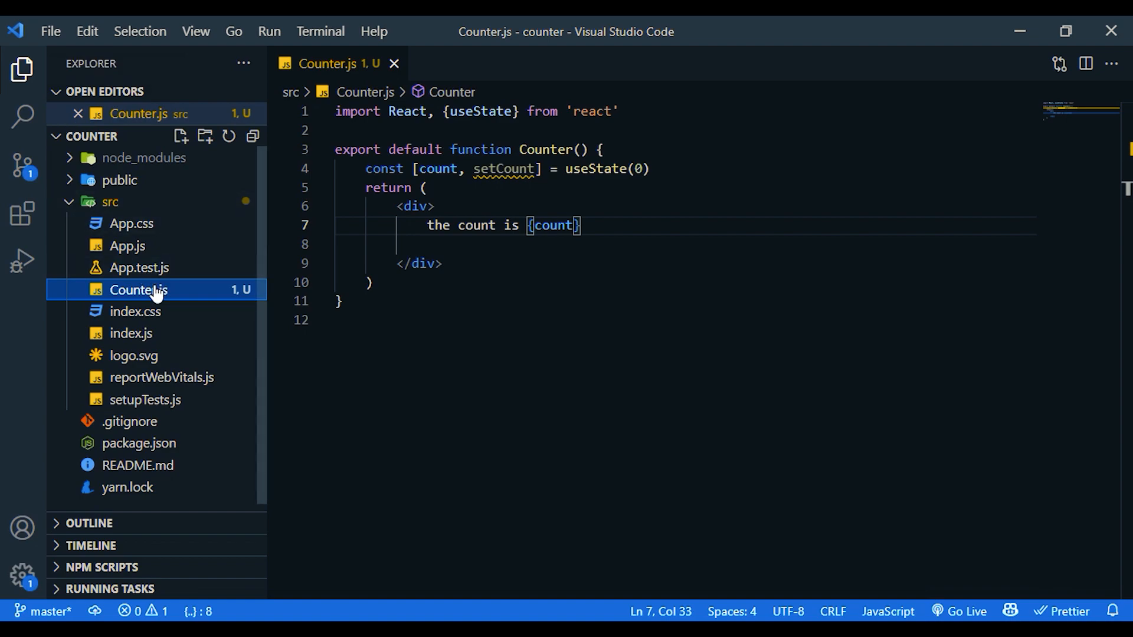
{"action": "left_click", "coordinate": [126, 245]}
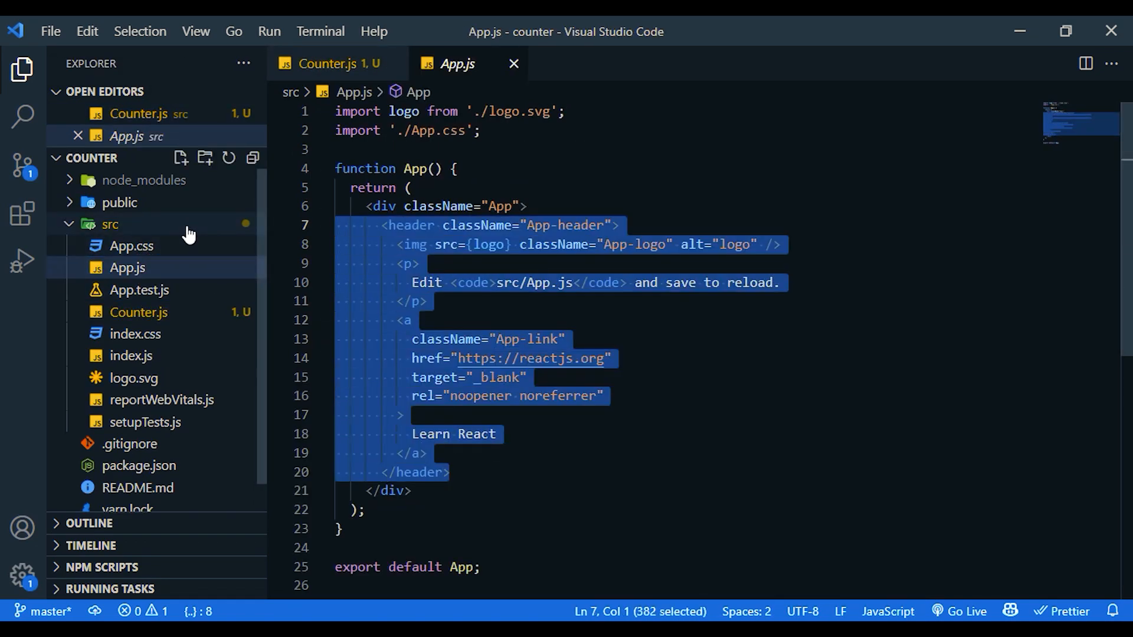
{"action": "key", "text": "Delete"}
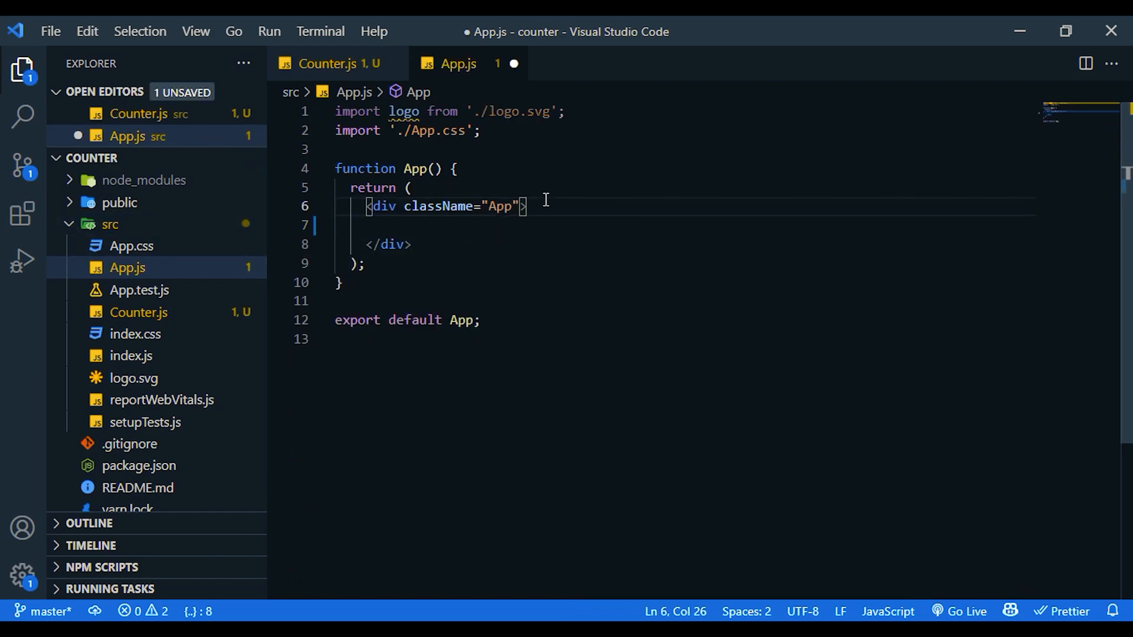
{"action": "type", "text": "<header className=\"App-header\">"}
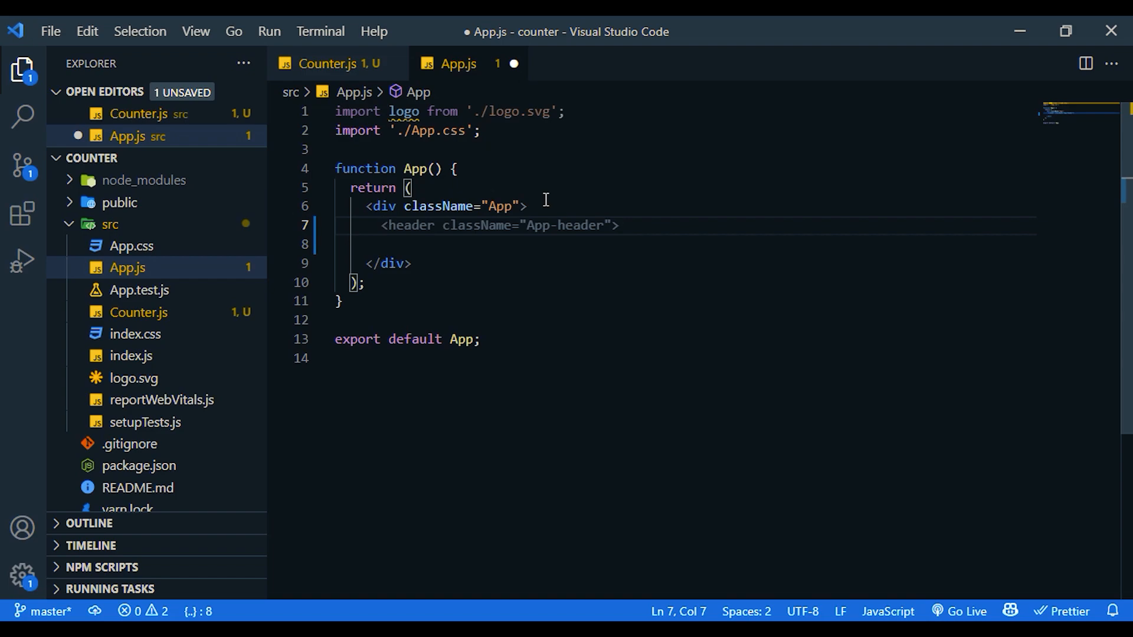
{"action": "type", "text": "<Counter/>"}
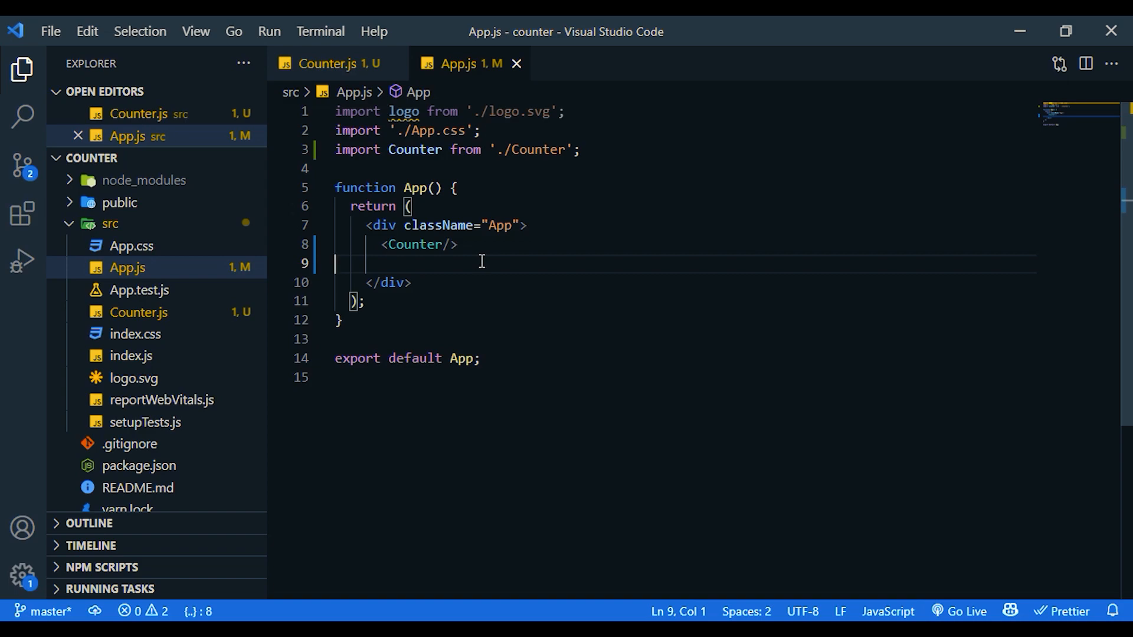
{"action": "left_click", "coordinate": [319, 31]}
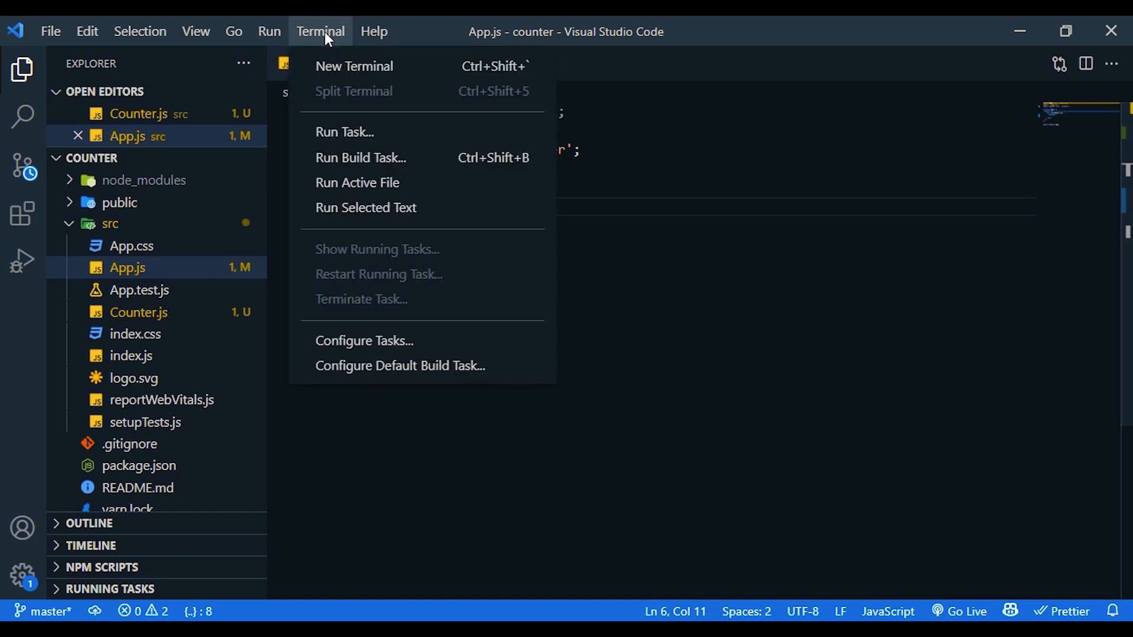
Step: Run npm start in a new terminal in the counter project, then return to Counter.js
{"action": "left_click", "coordinate": [353, 65]}
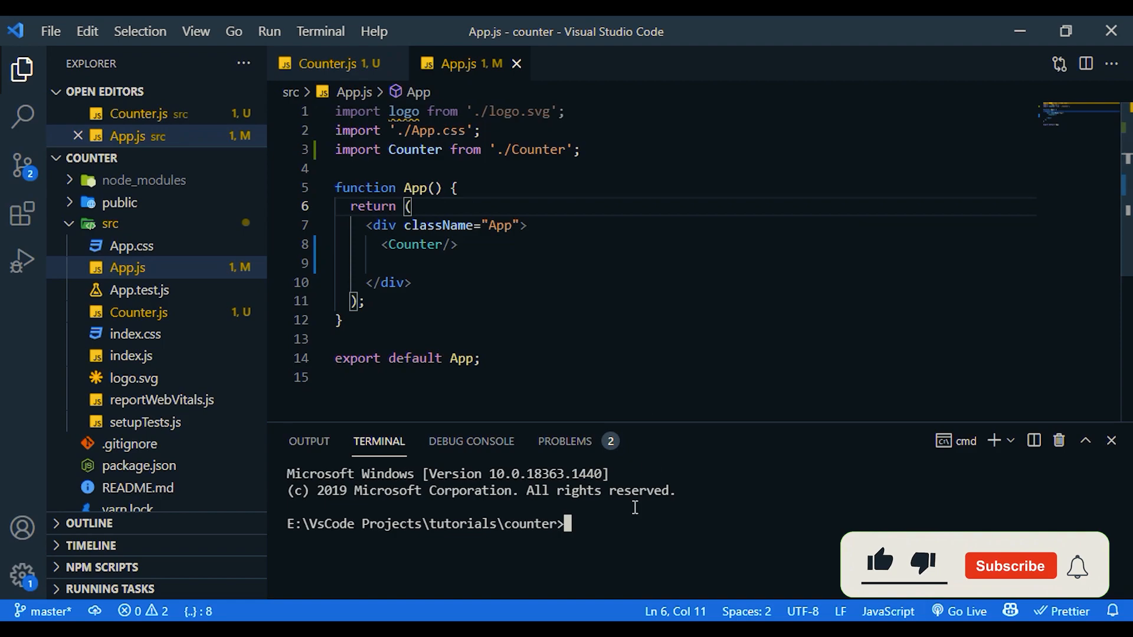
{"action": "type", "text": "npm"}
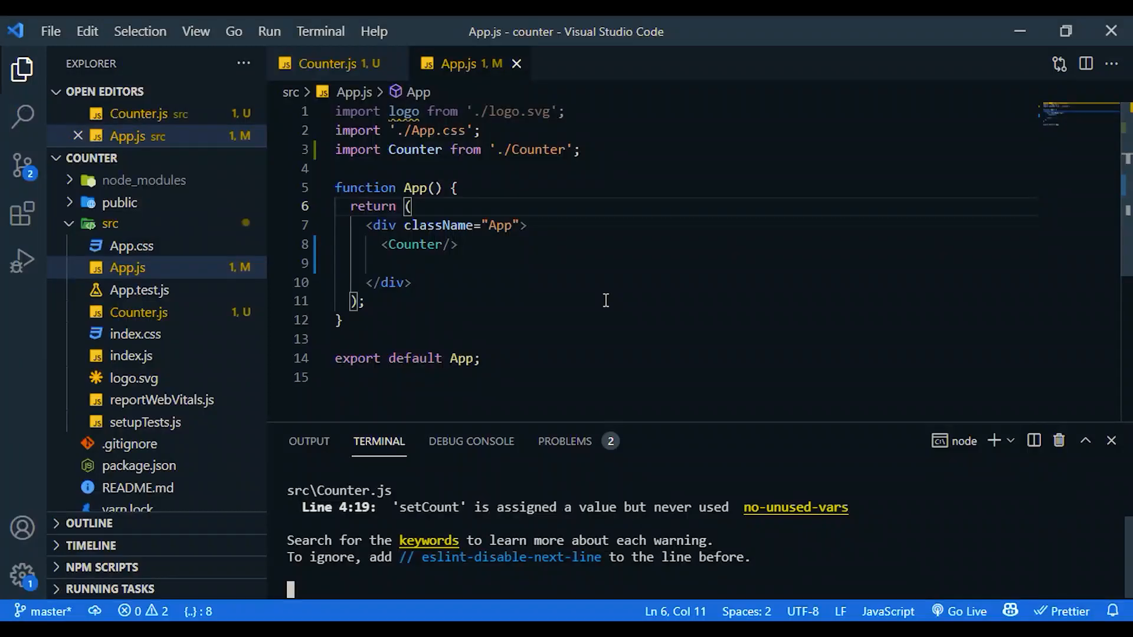
{"action": "left_click", "coordinate": [329, 63]}
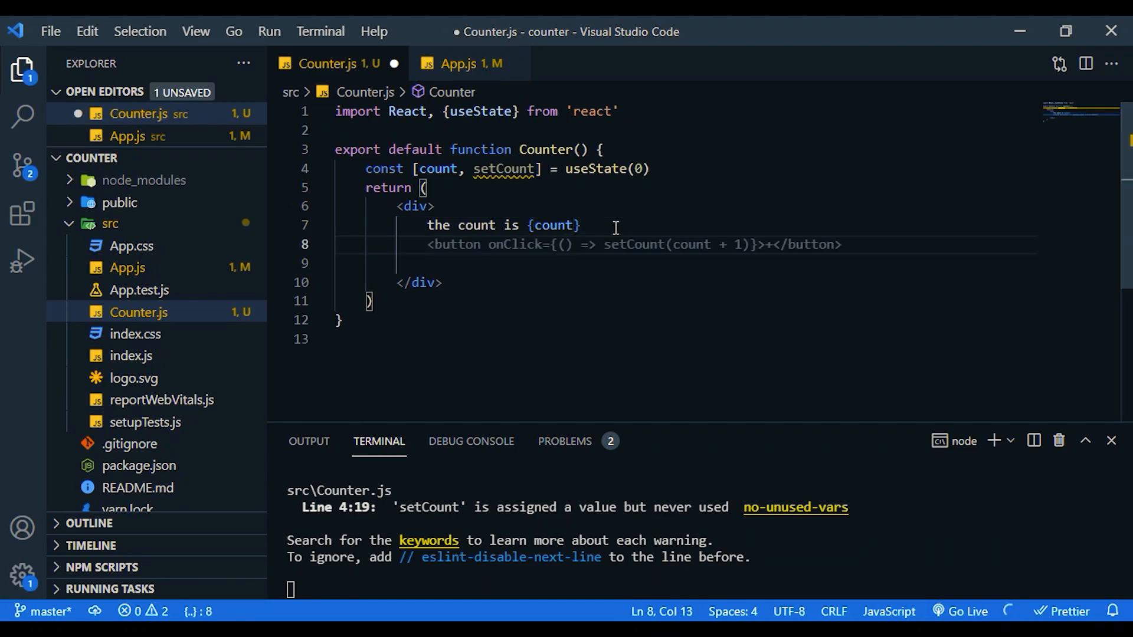
Step: Add Increment and Decrement buttons using setCount(count ± 1), save, and test at localhost:3001
{"action": "type", "text": "<br/>"}
{"action": "type", "text": "<button onClick = {() =>"}
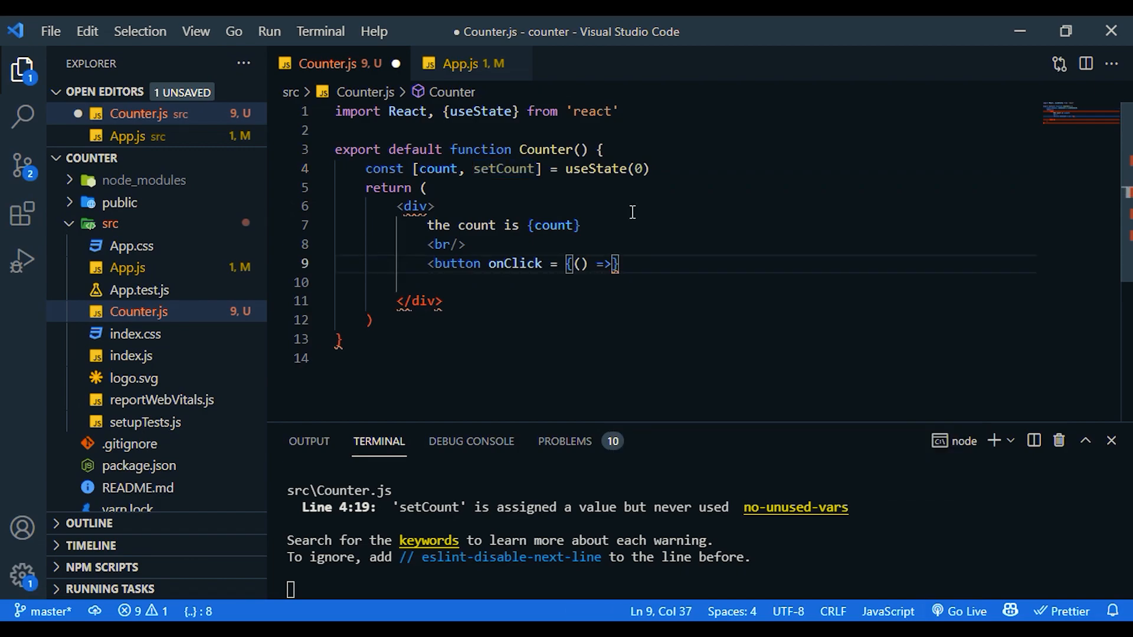
{"action": "type", "text": "setCount(count + 1)"}
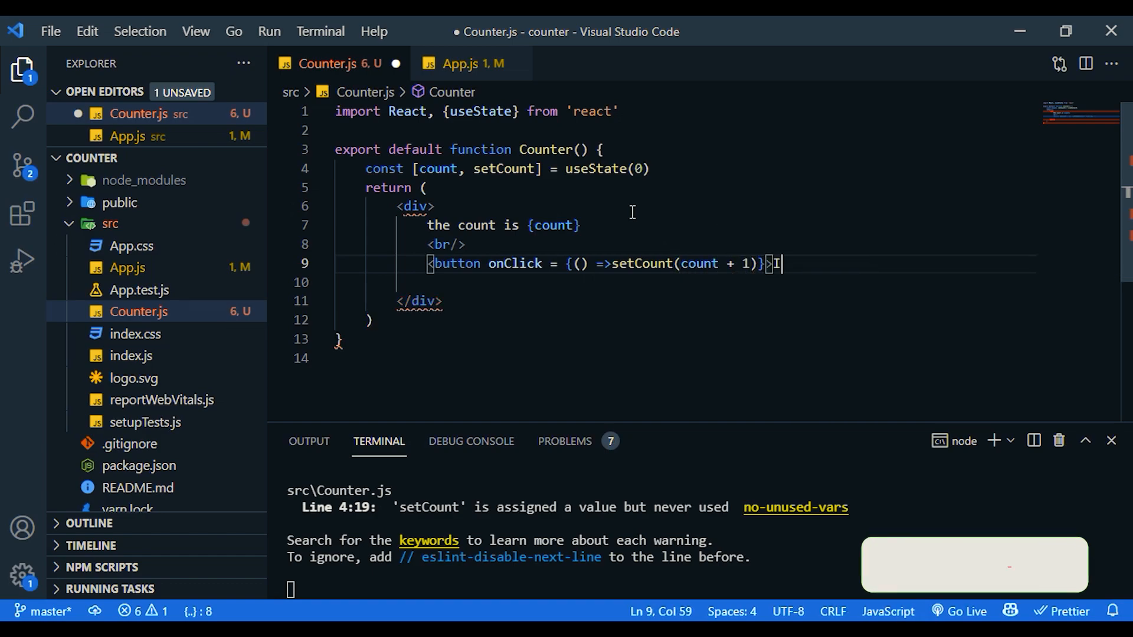
{"action": "type", "text": "Incr"}
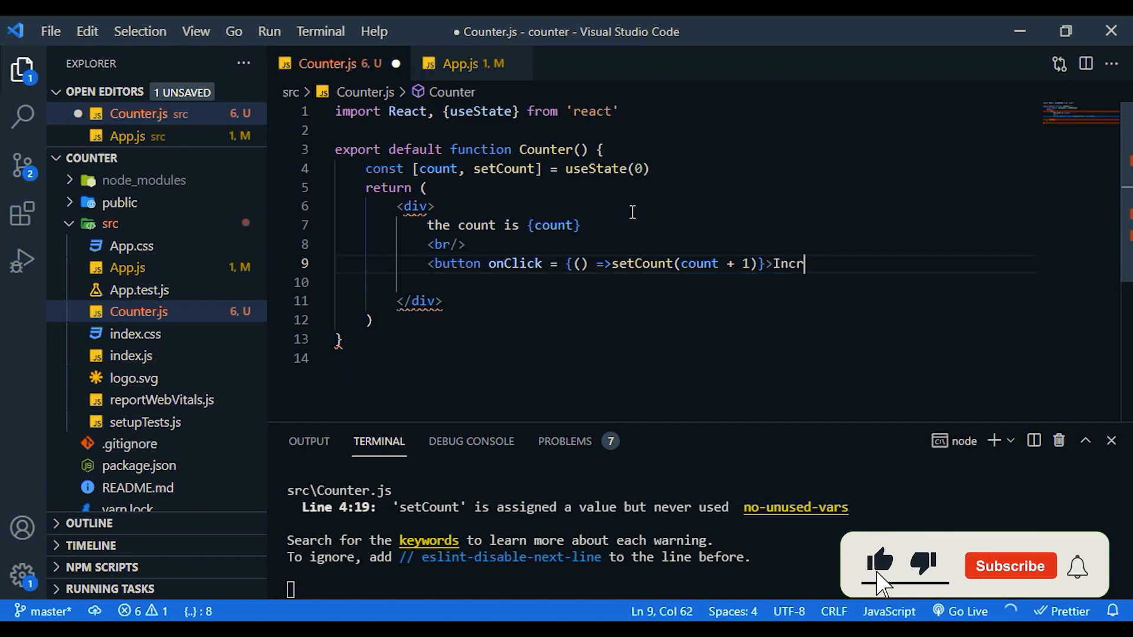
{"action": "type", "text": "ement</button>"}
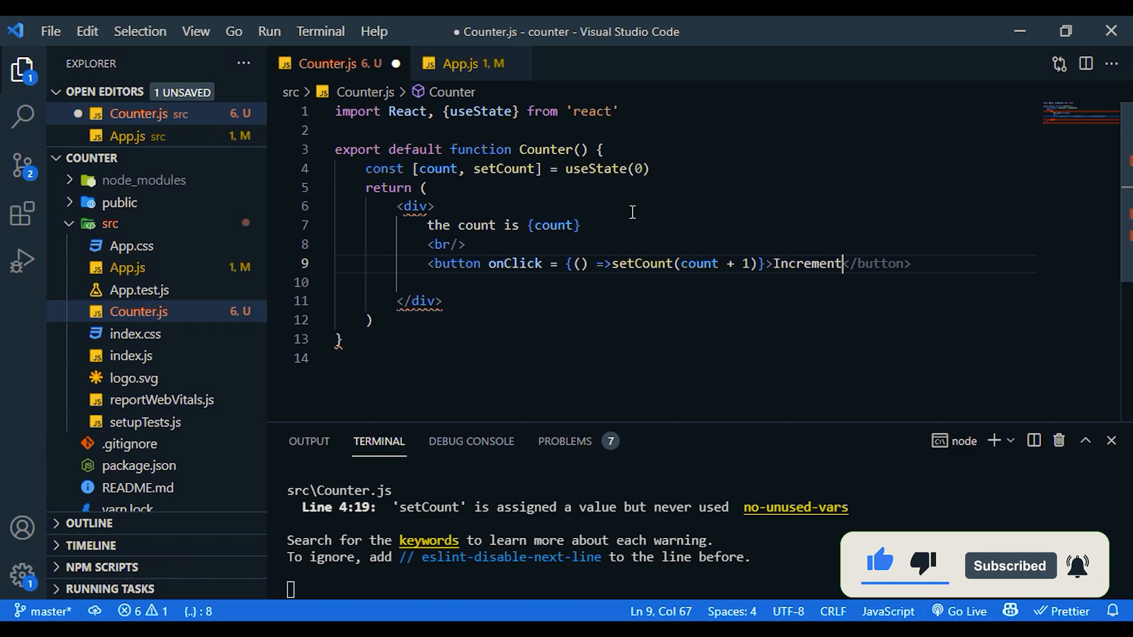
{"action": "key", "text": "ctrl+s"}
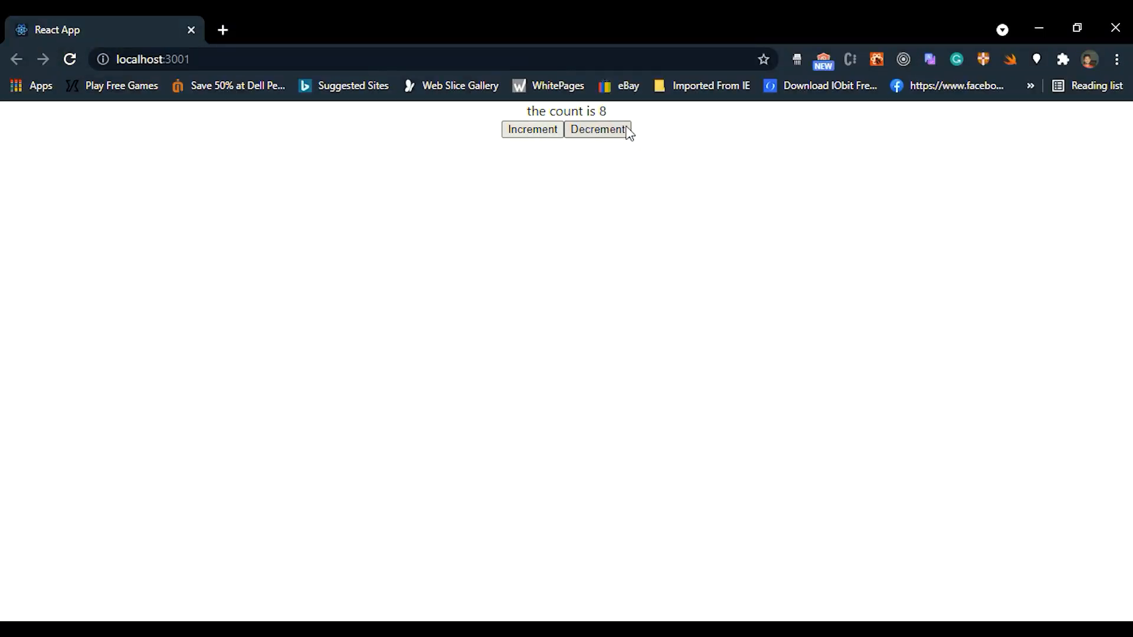
{"action": "left_click", "coordinate": [596, 130]}
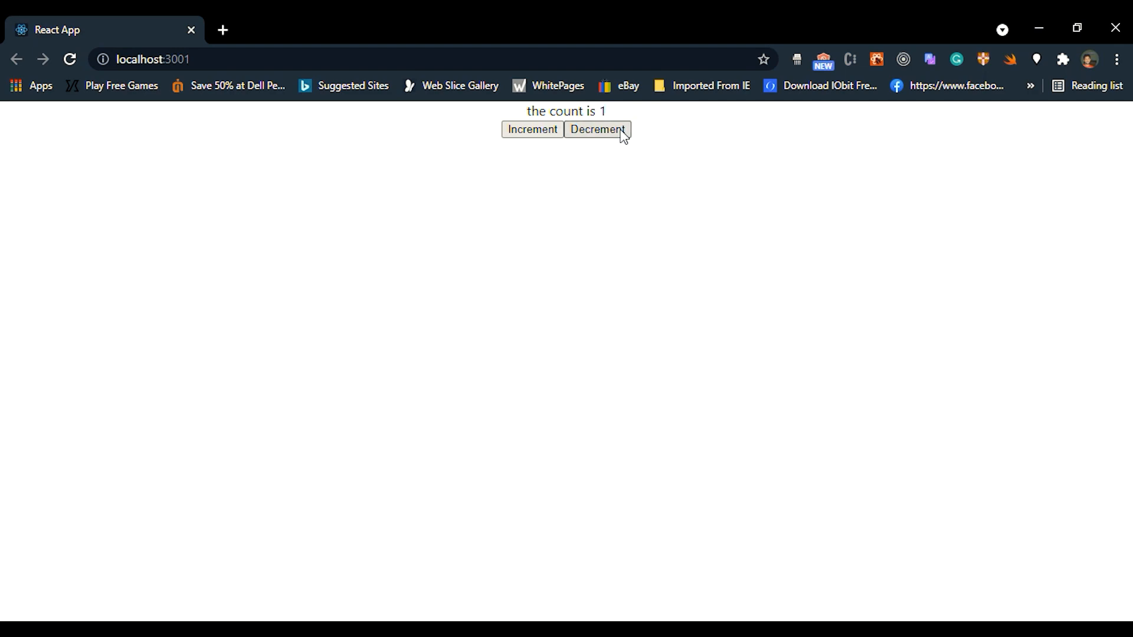
{"action": "mouse_move", "coordinate": [1039, 29]}
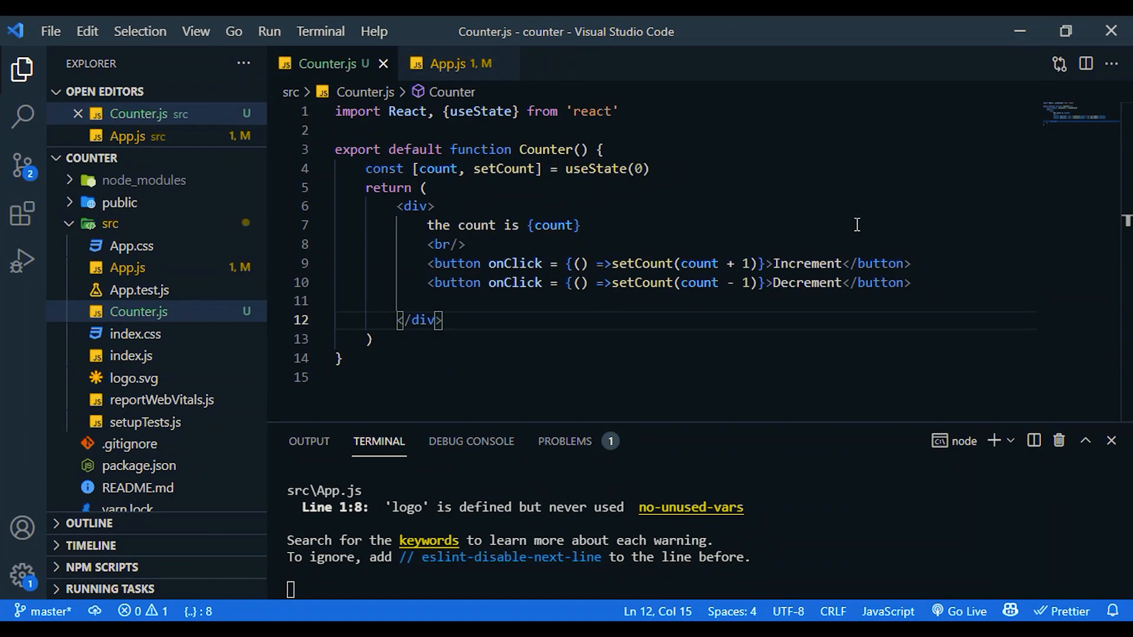
{"action": "mouse_move", "coordinate": [663, 319]}
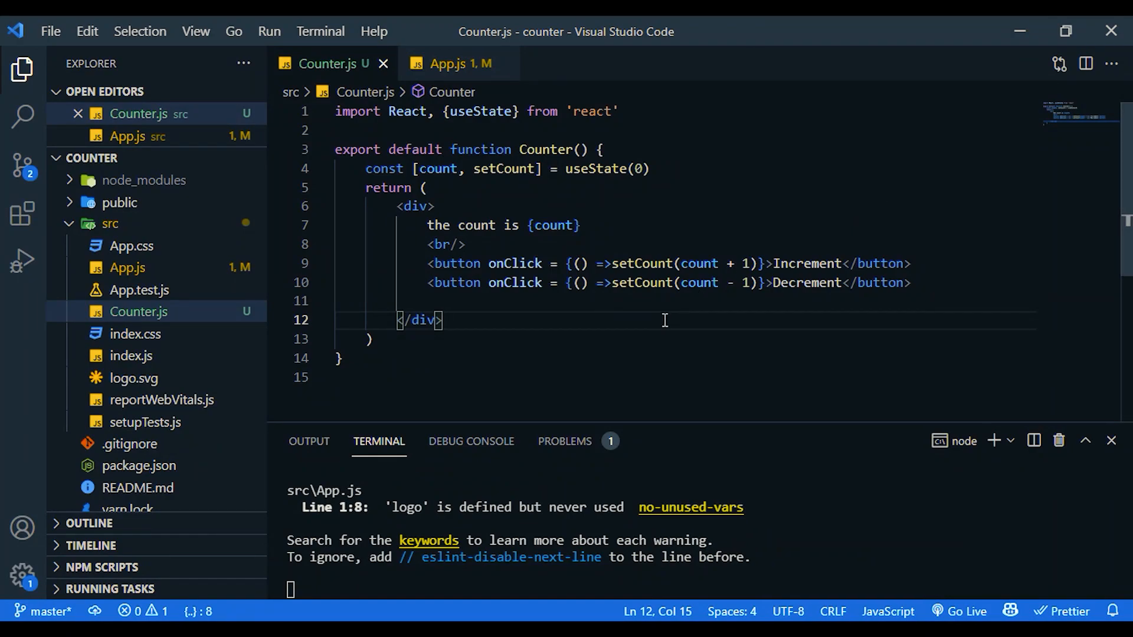